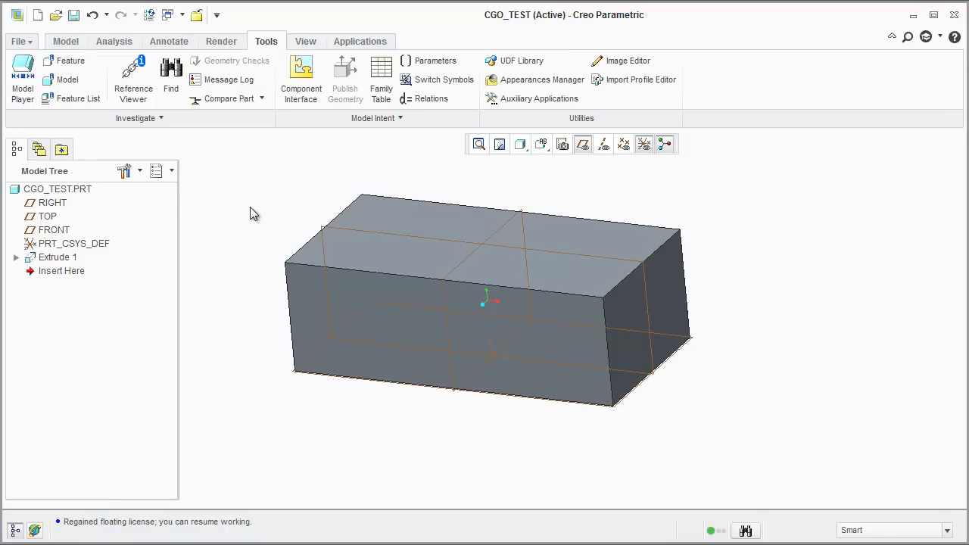
mouse_move(252, 202)
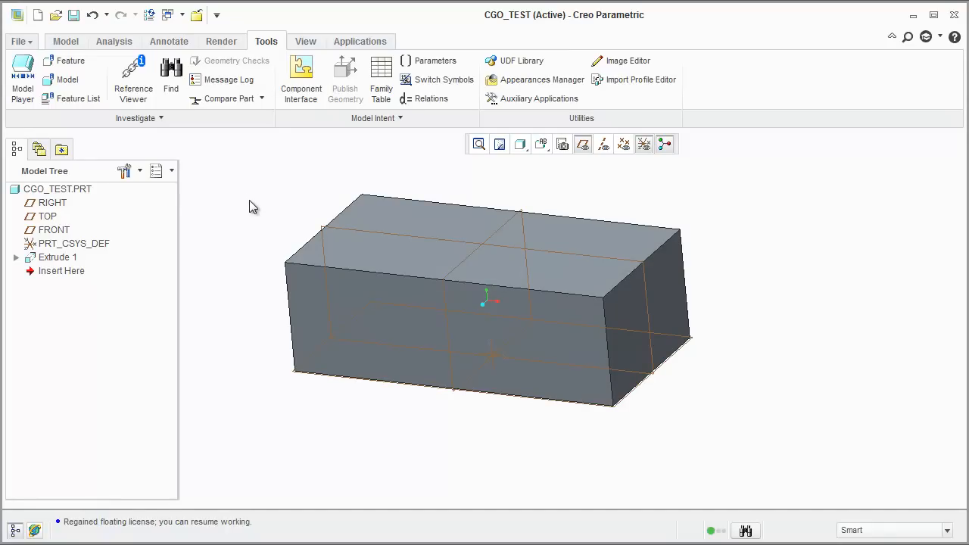
mouse_move(34, 49)
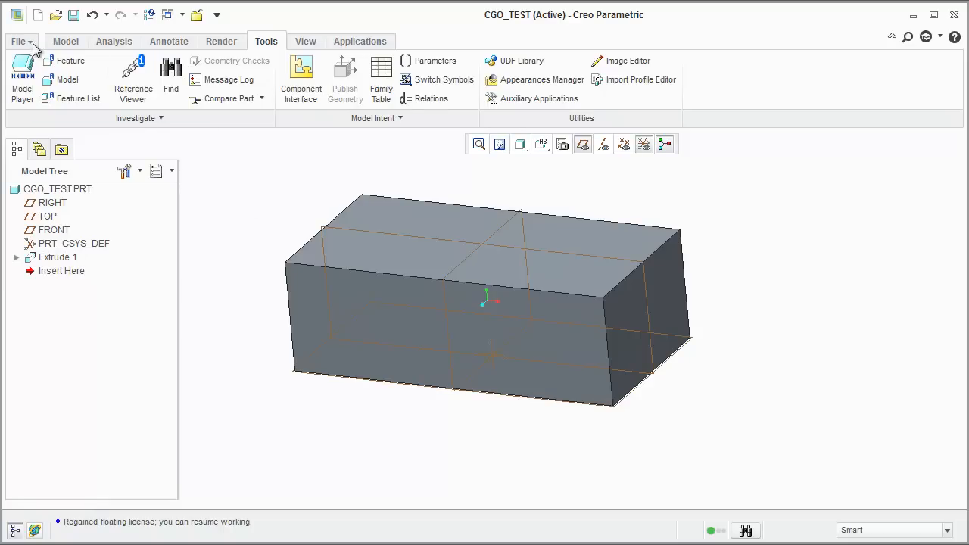
mouse_move(68, 262)
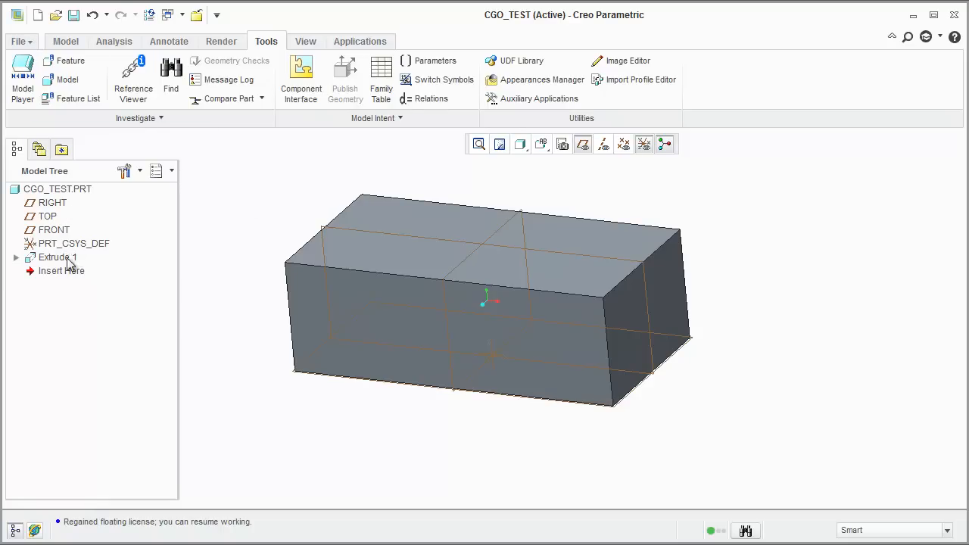
Create coordinate system CS0 referenced to PRT_CSYS_DEF and dragged off the origin onto the block.
click(73, 243)
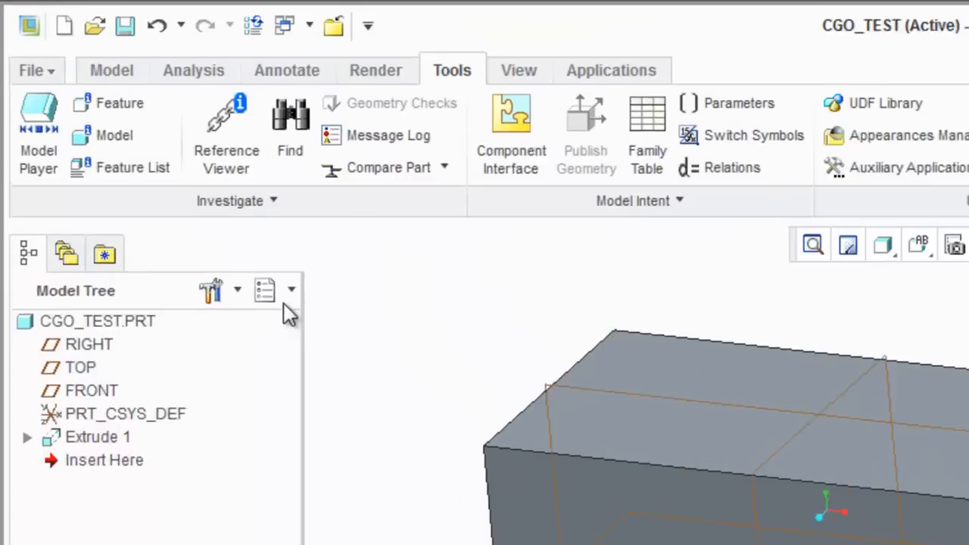
click(112, 70)
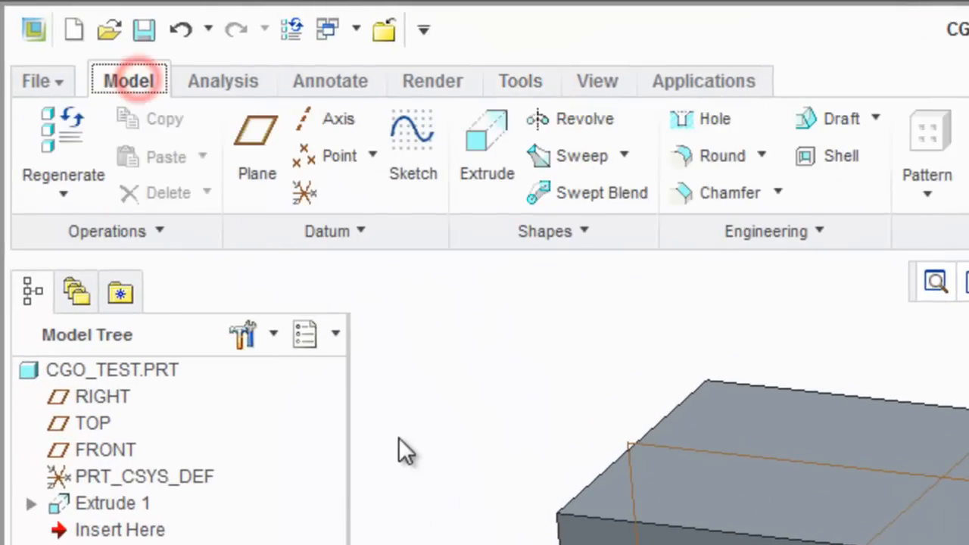
mouse_move(304, 193)
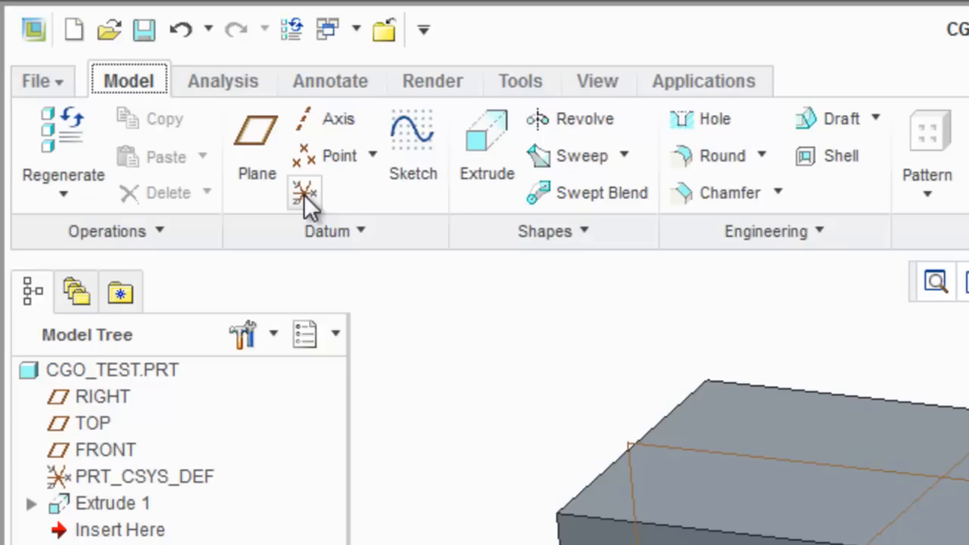
click(302, 189)
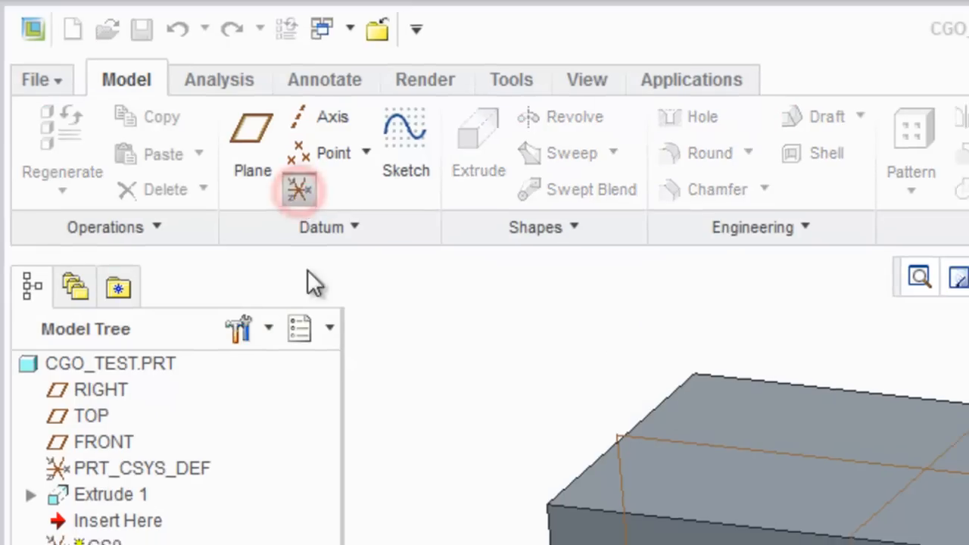
click(298, 189)
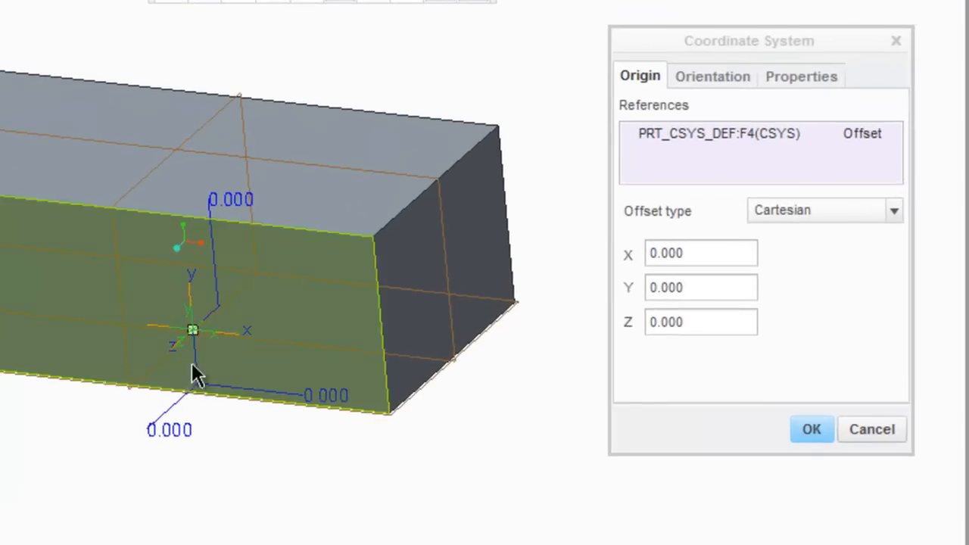
drag(193, 329, 240, 335)
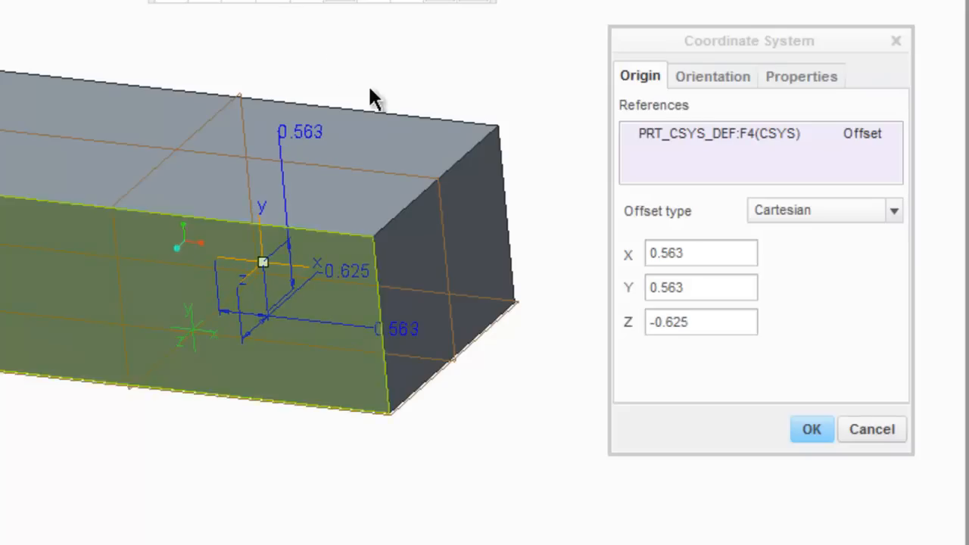
click(810, 429)
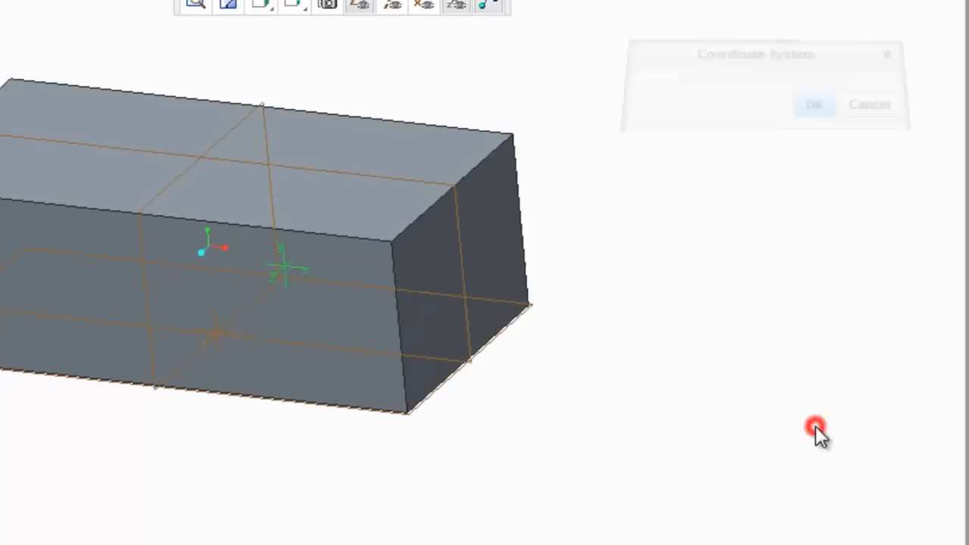
click(813, 104)
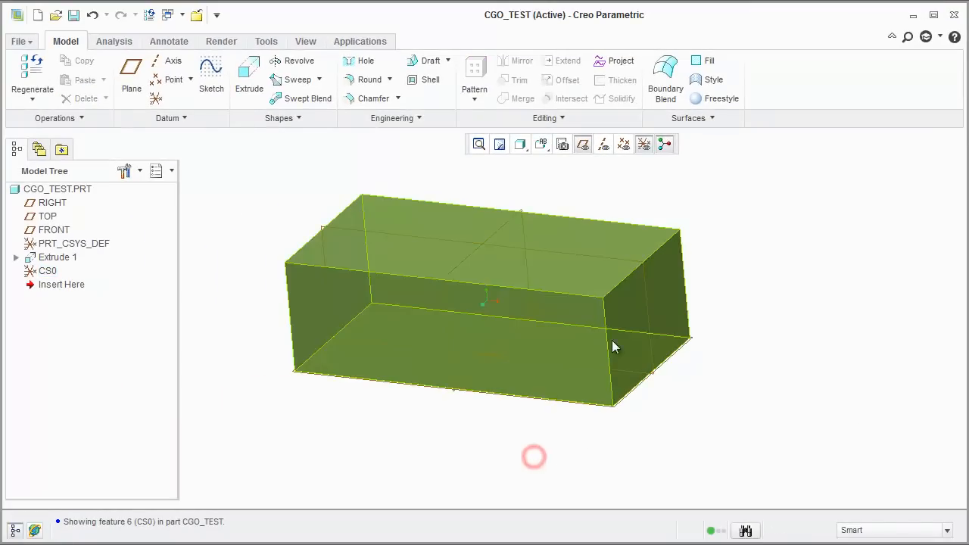
Generate the CGO_TEST mass properties report, with center of gravity X 0, Y 1, Z 0, then close it.
click(22, 41)
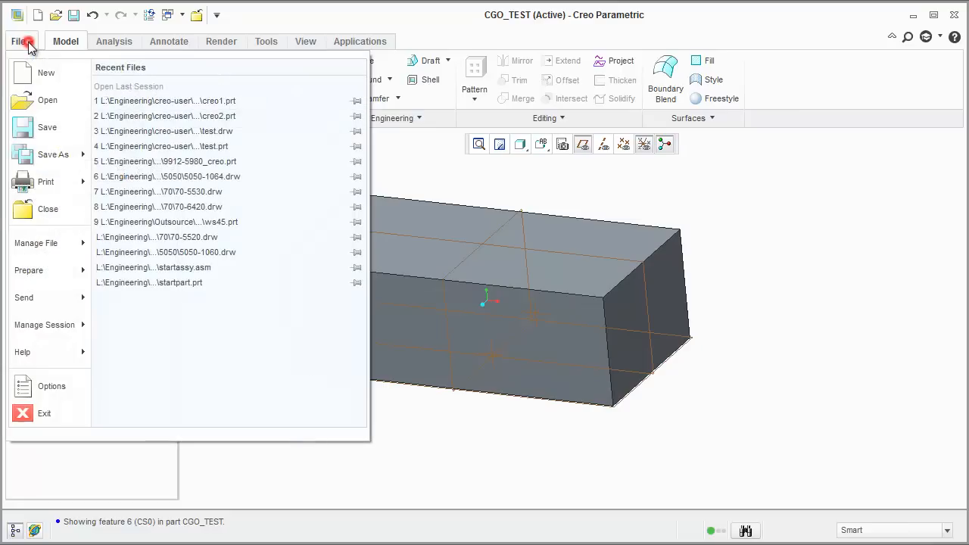
click(29, 270)
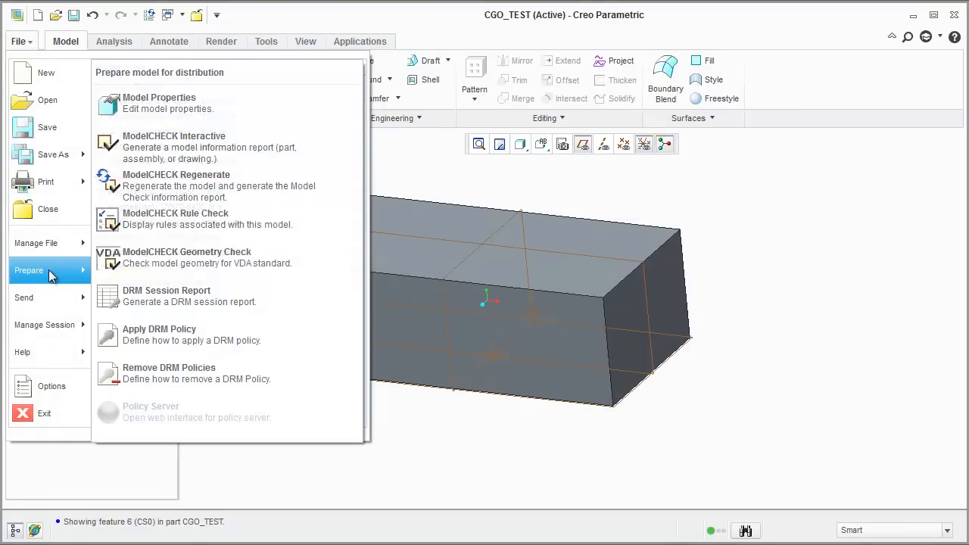
click(159, 103)
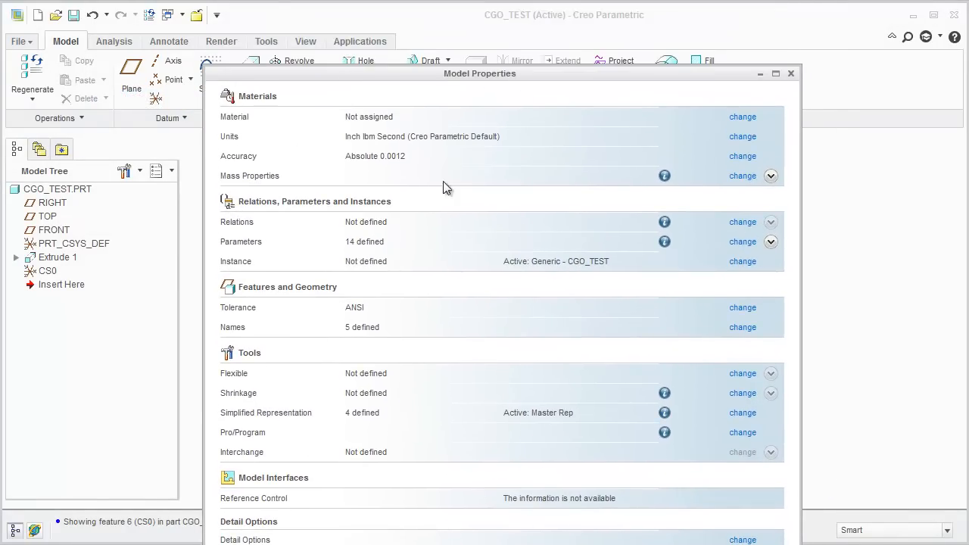
click(741, 176)
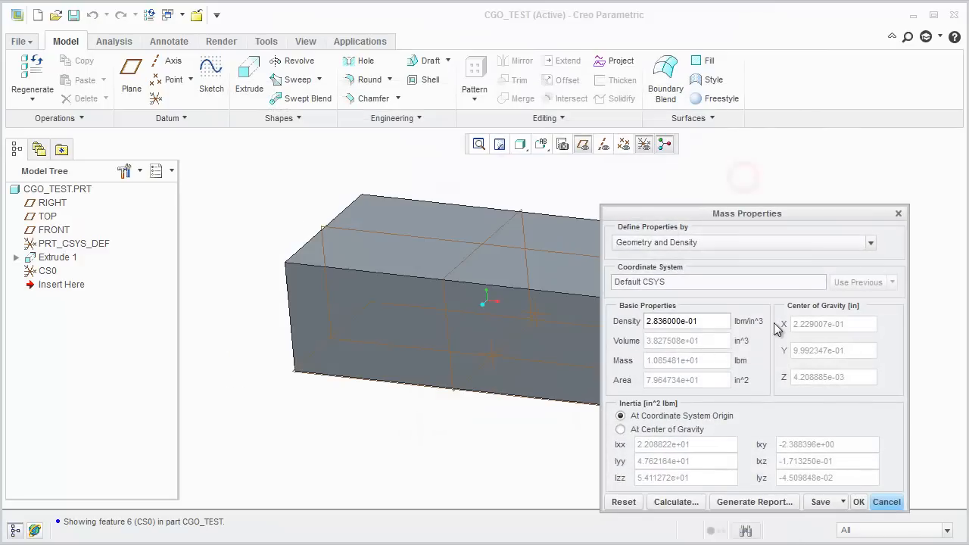
drag(746, 212, 664, 133)
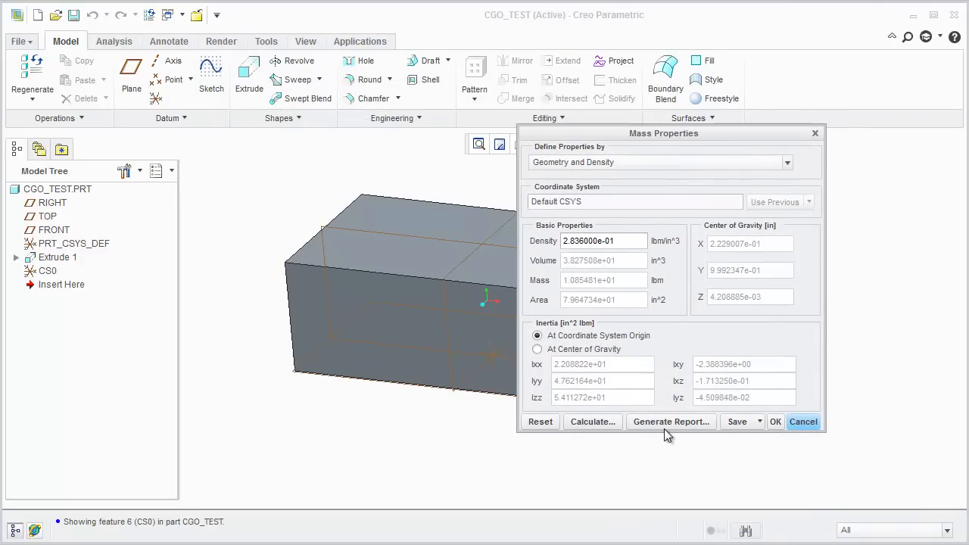
mouse_move(710, 393)
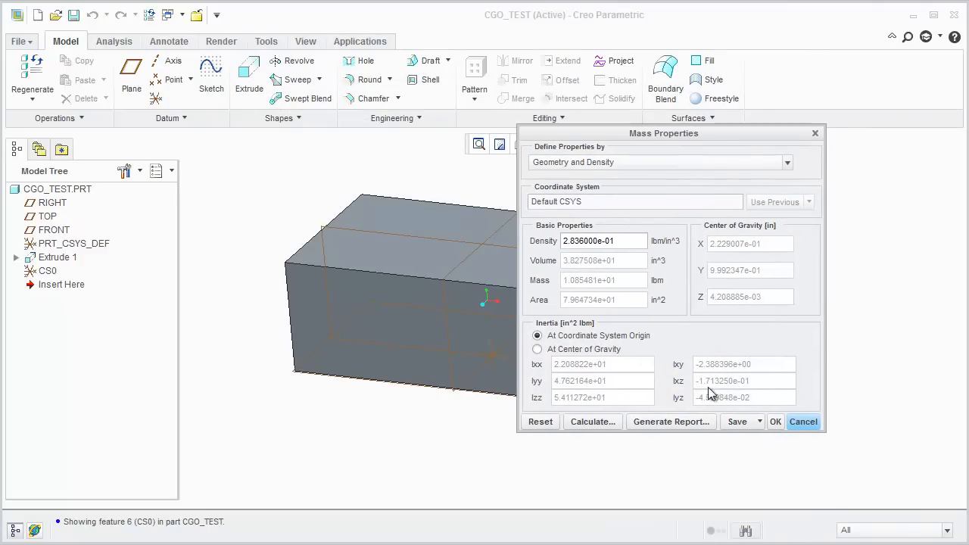
click(671, 422)
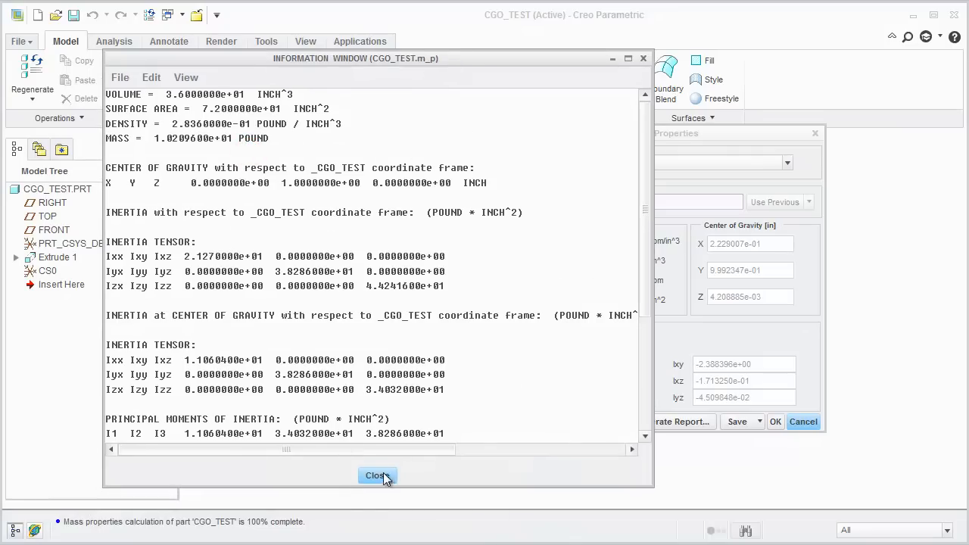
click(376, 475)
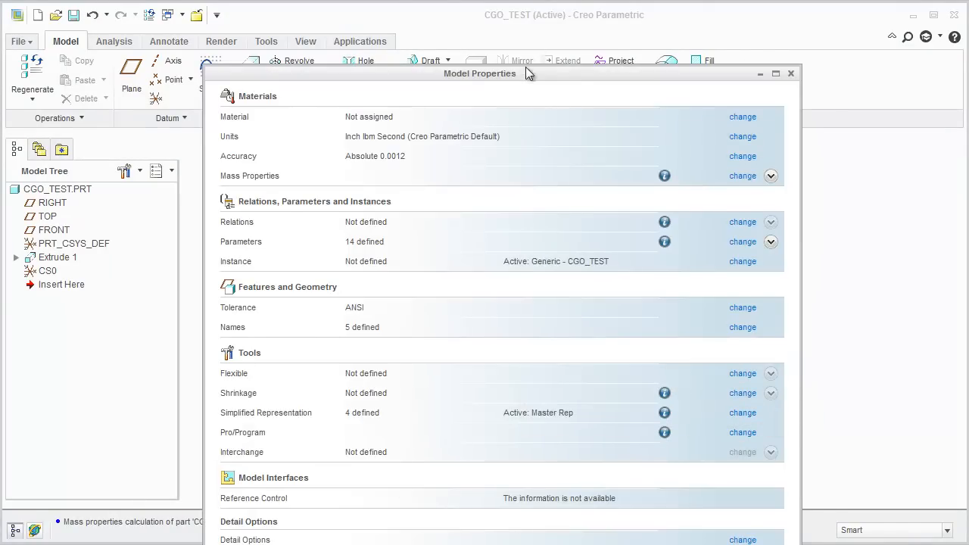
click(791, 73)
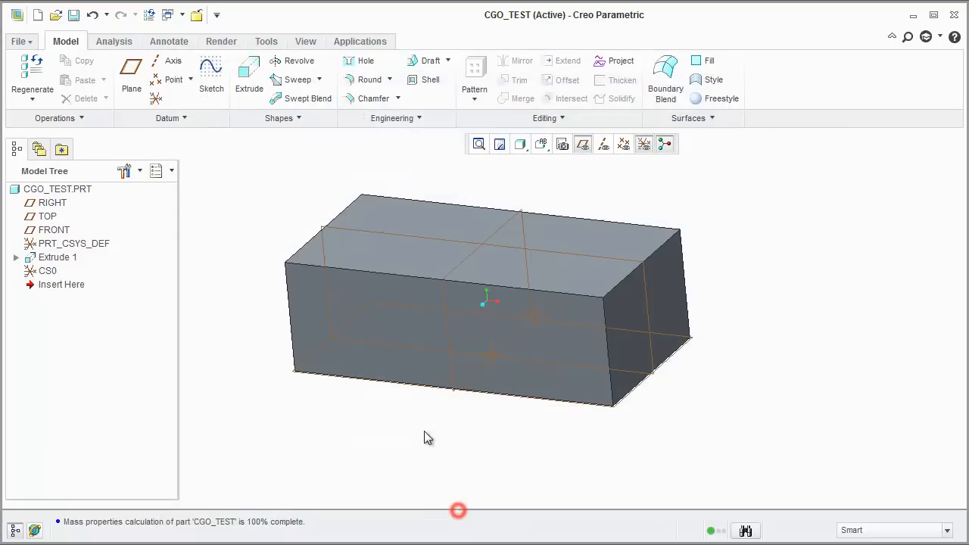
mouse_move(278, 229)
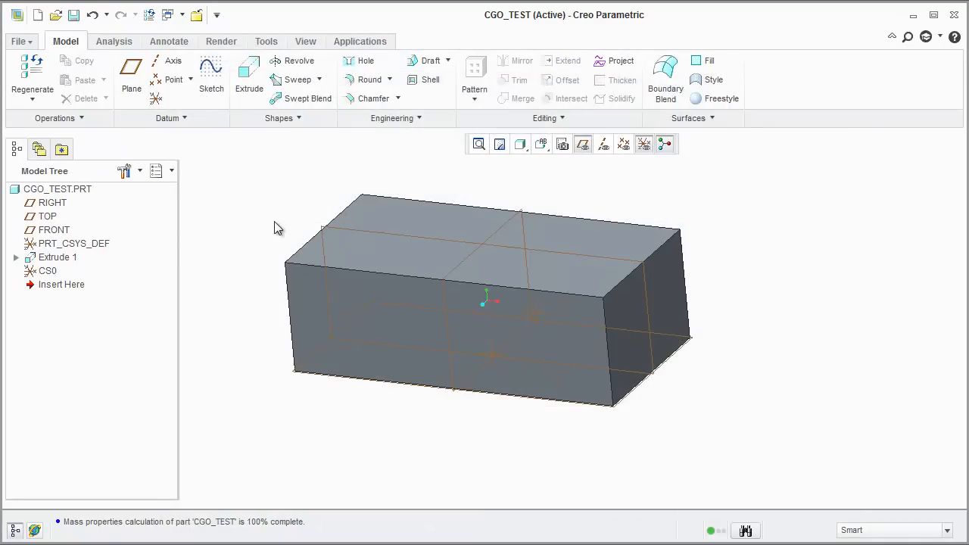
Select CS0 and open the Relations dialog for part CGO_TEST.
click(47, 270)
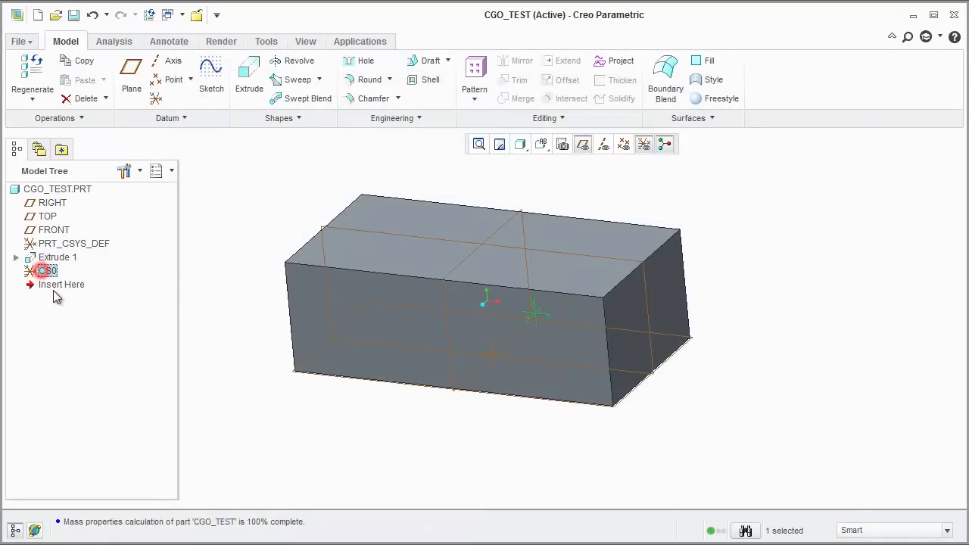
click(47, 270)
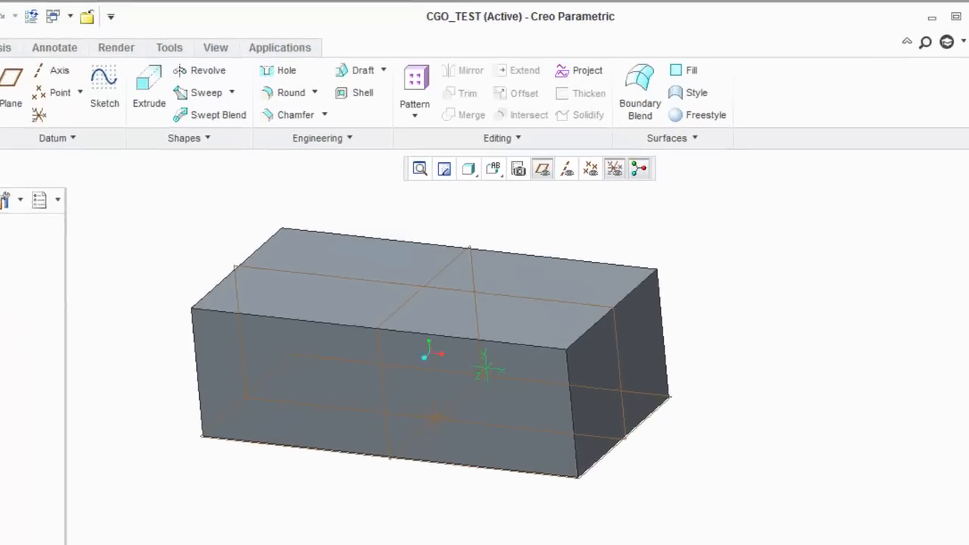
click(168, 47)
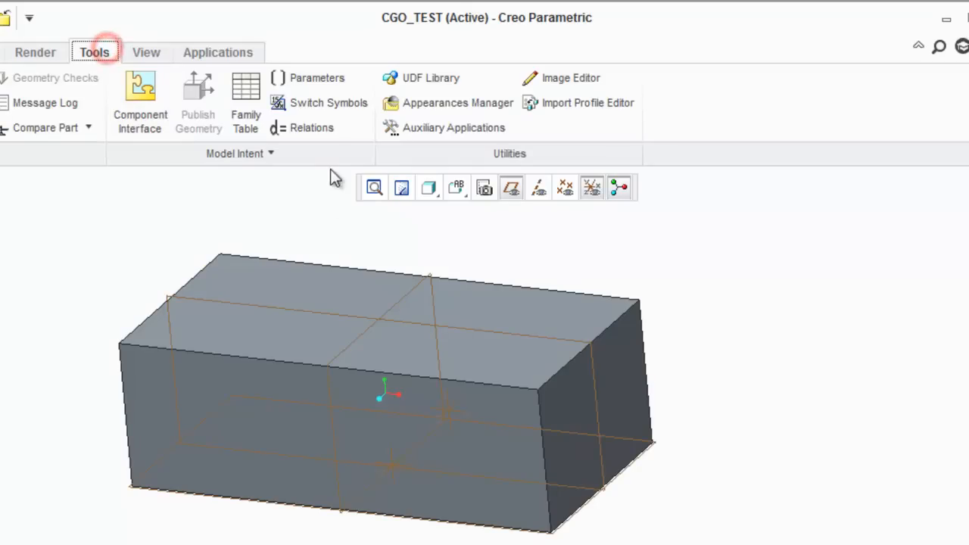
click(311, 127)
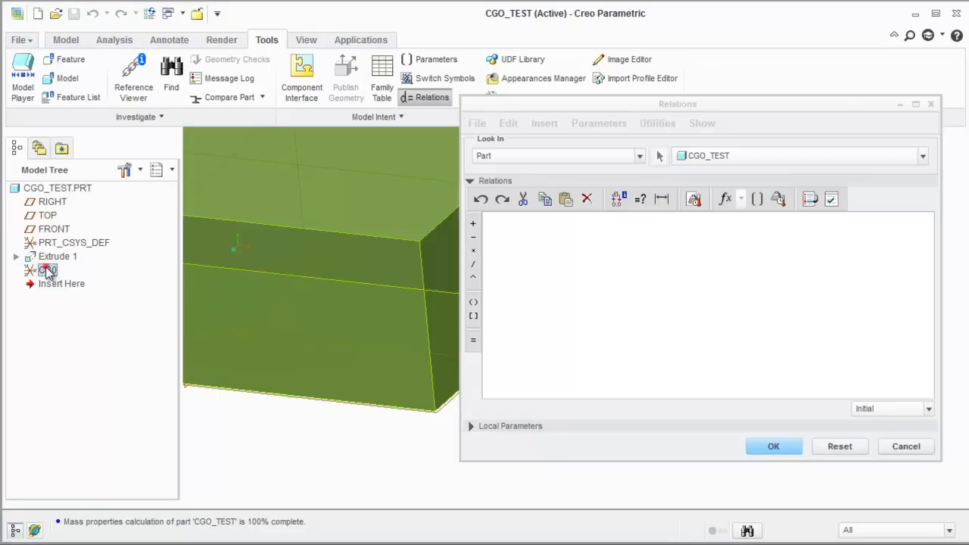
Show CS0's offset dimensions and begin the relation $d43=mp_cg_x.
click(48, 270)
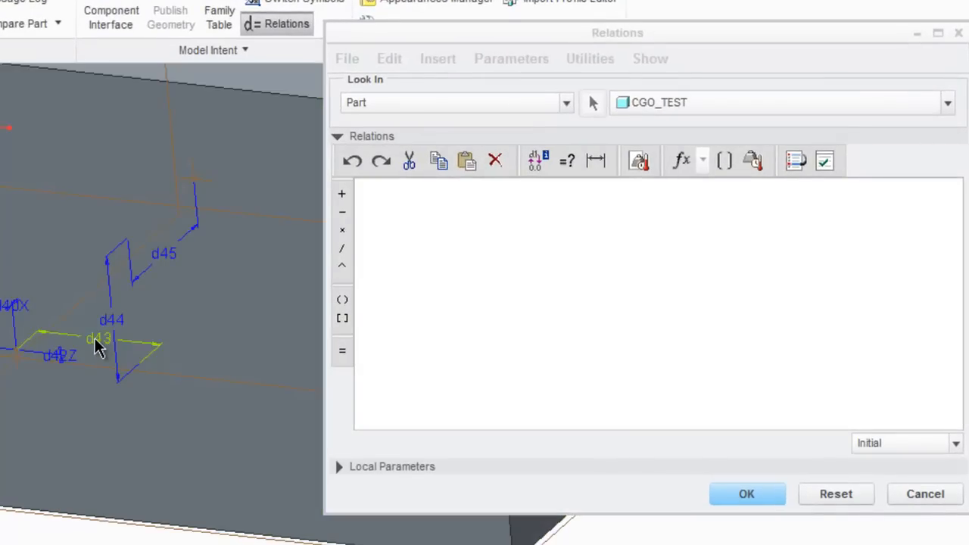
mouse_move(174, 250)
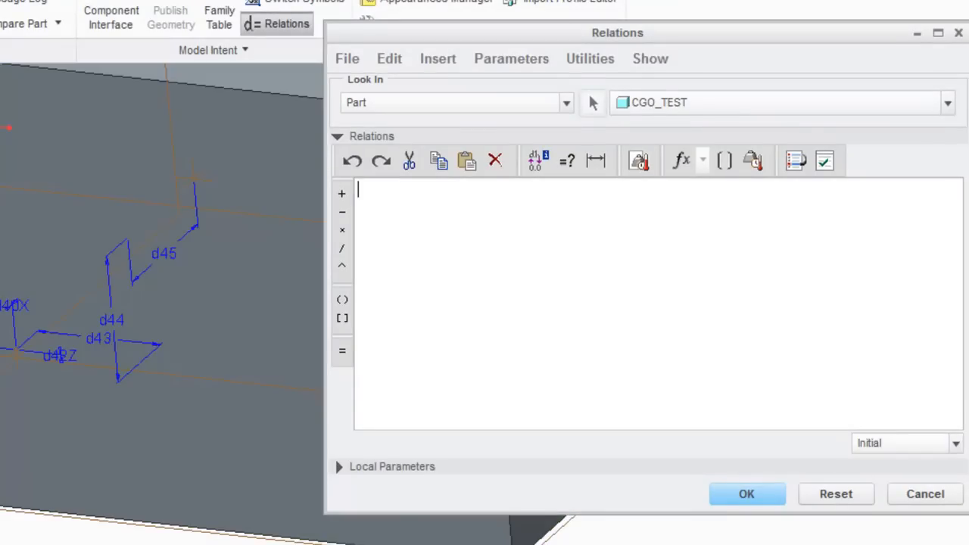
mouse_move(427, 252)
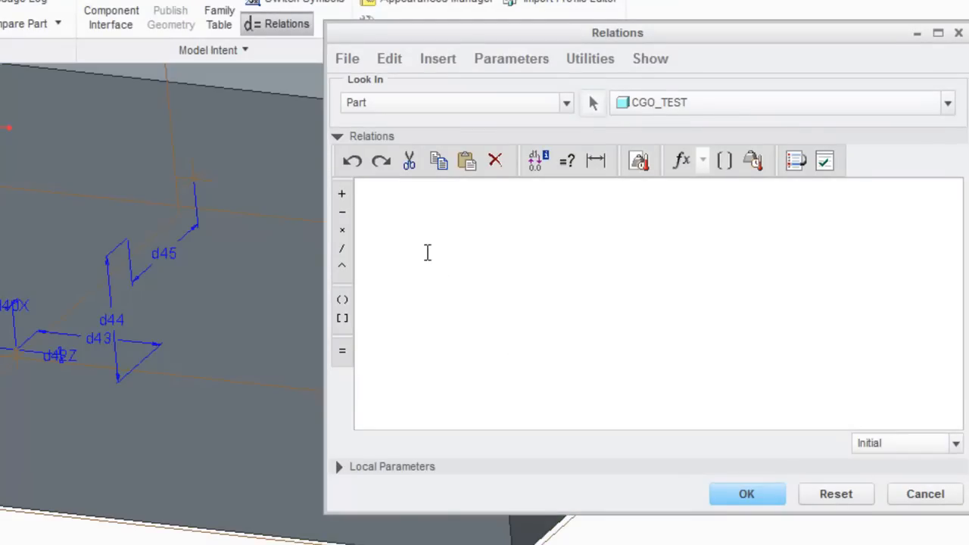
text($d)
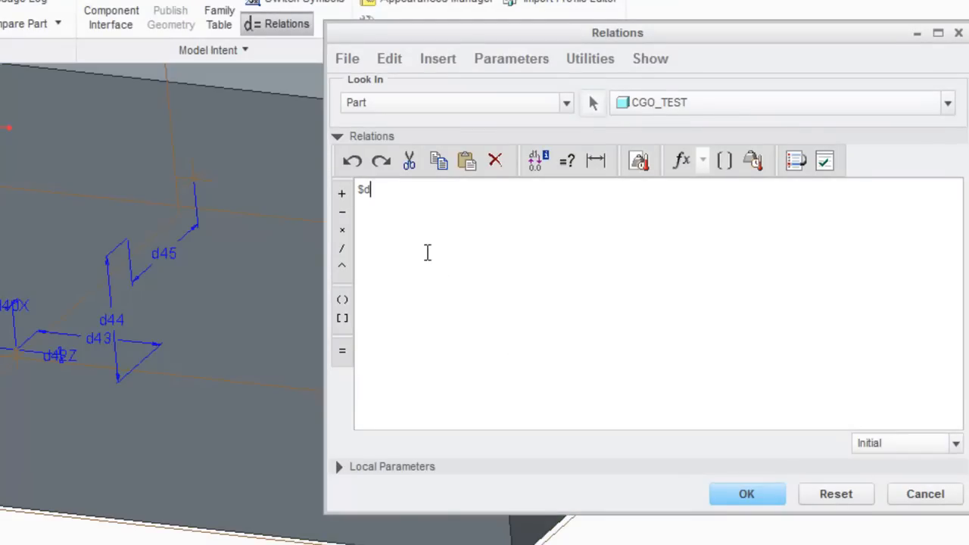
text(4)
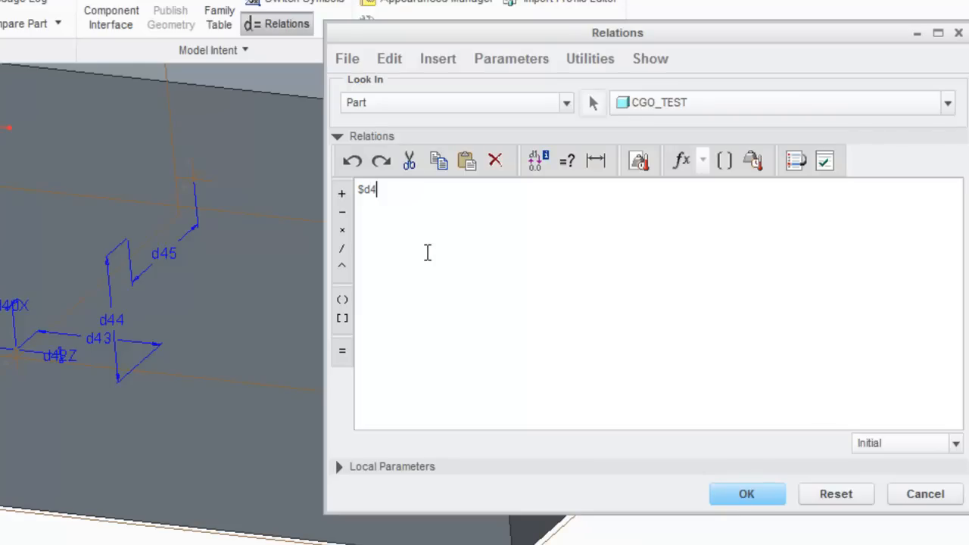
text(3=)
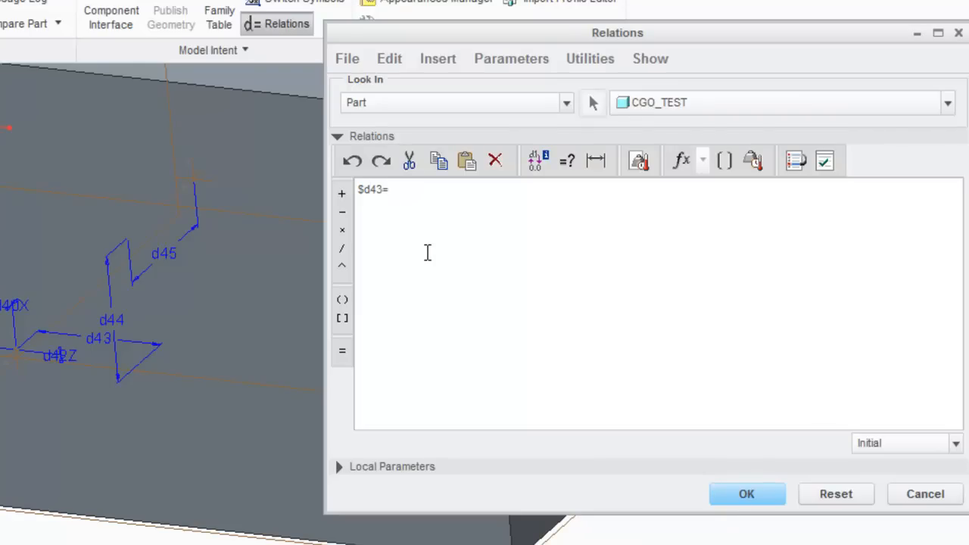
text(mp)
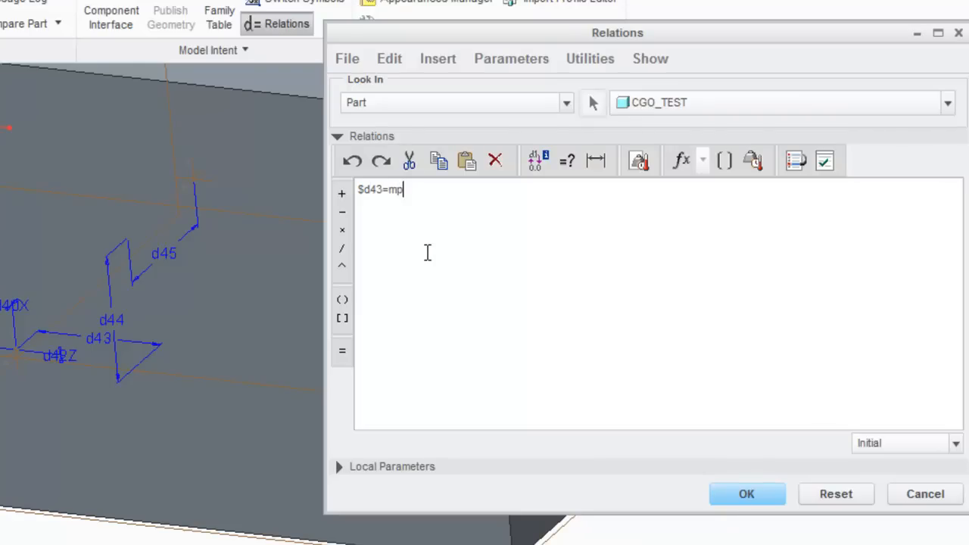
text(_c)
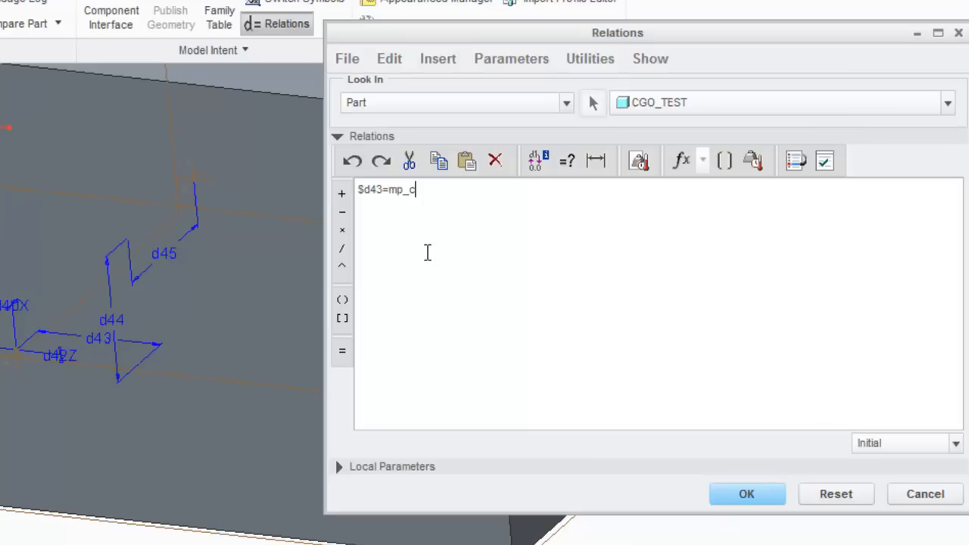
text(g)
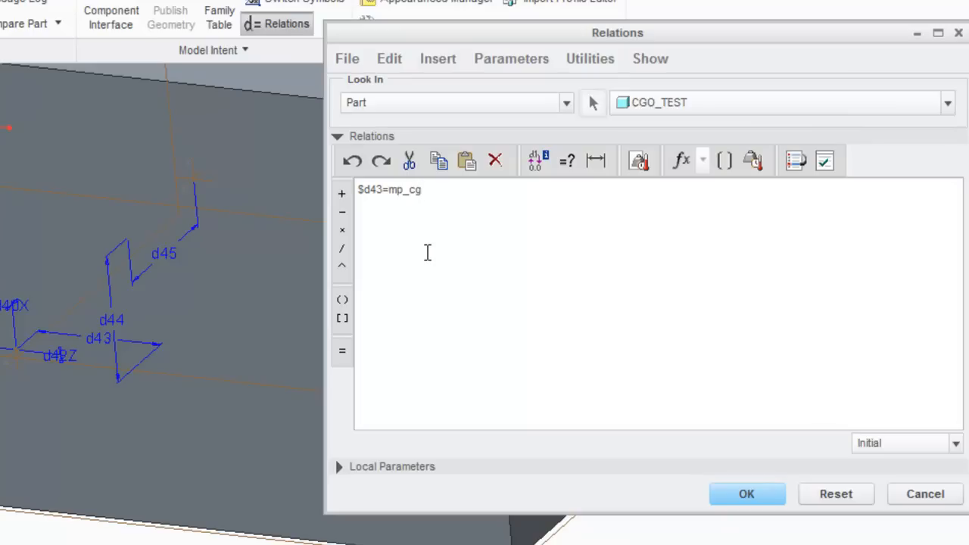
text(_x("",")
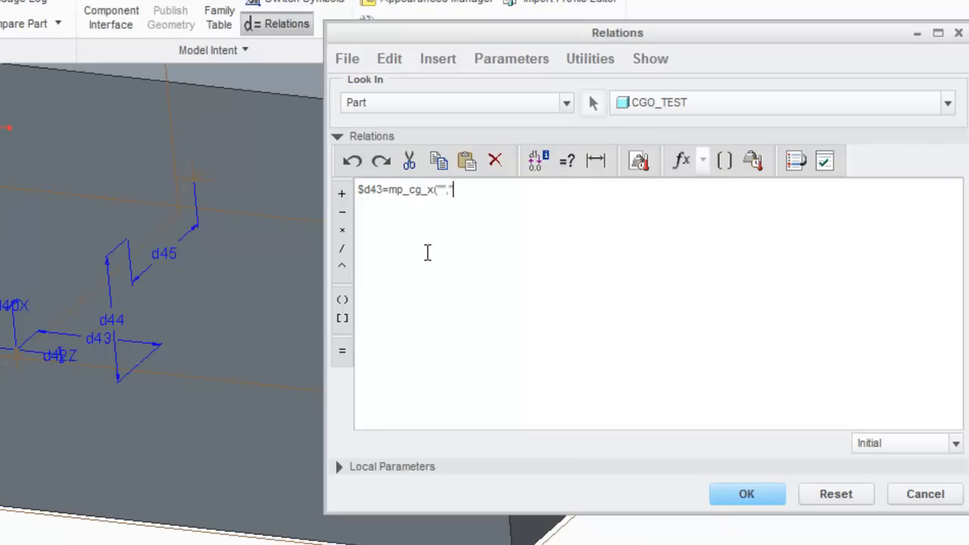
Finish the d43 relation with the PRT_CSYS_DEF argument and start a second line.
text(PRT)
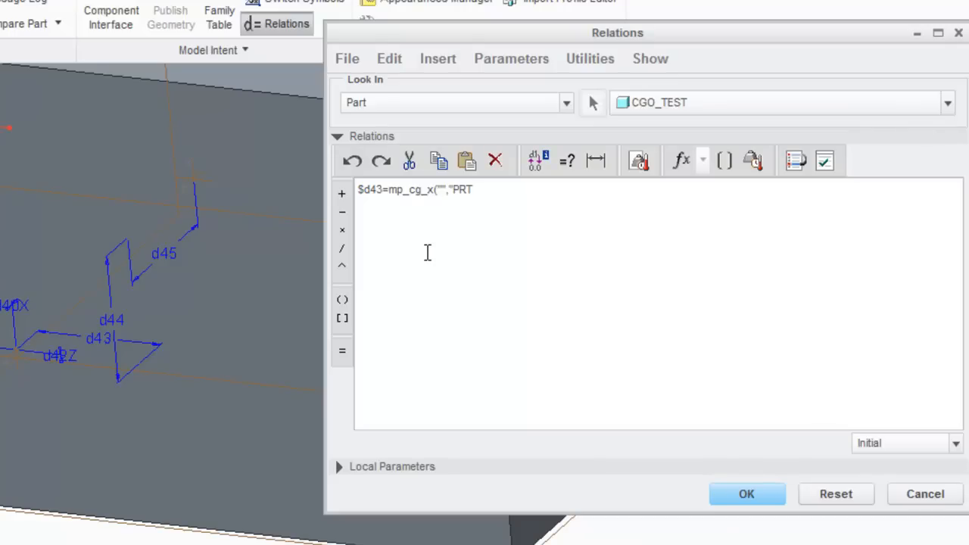
text(_CS)
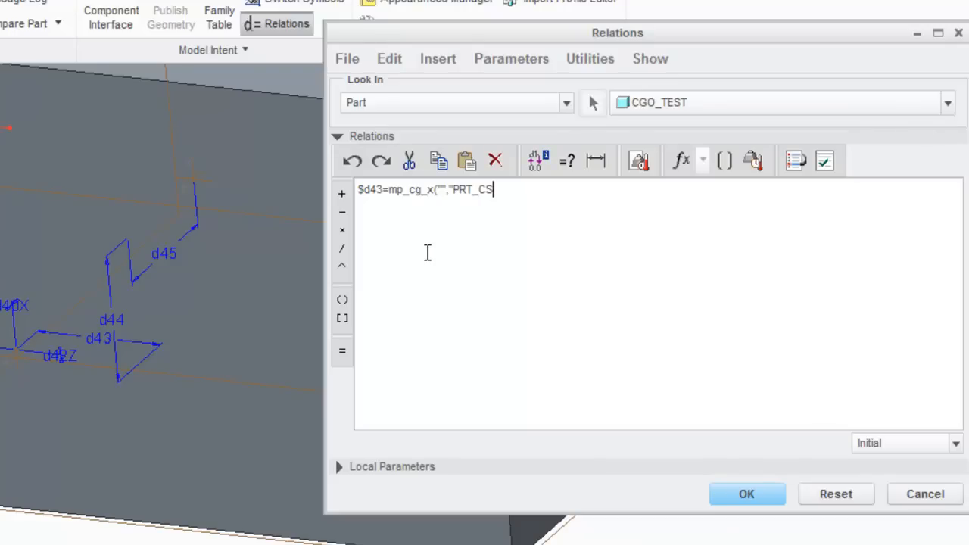
text(YS_DEF)
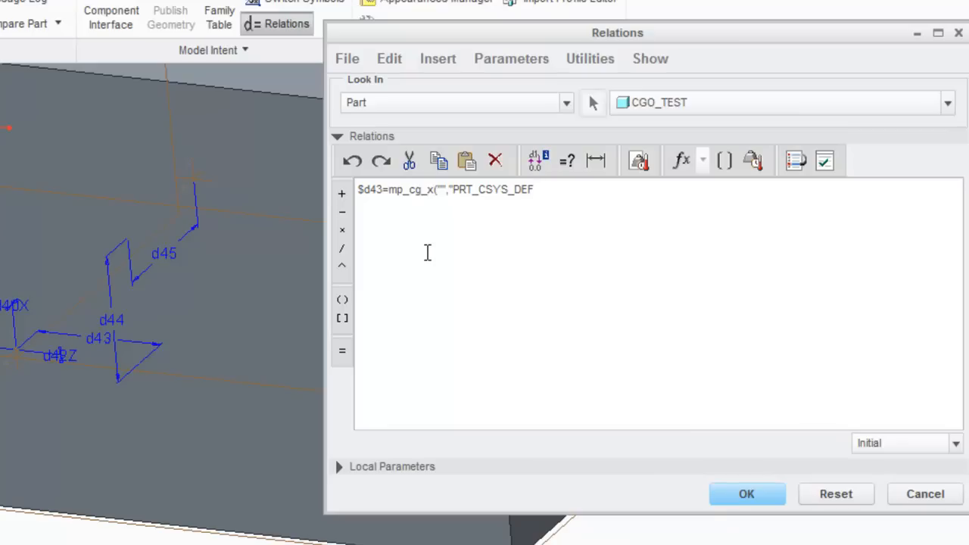
text(")
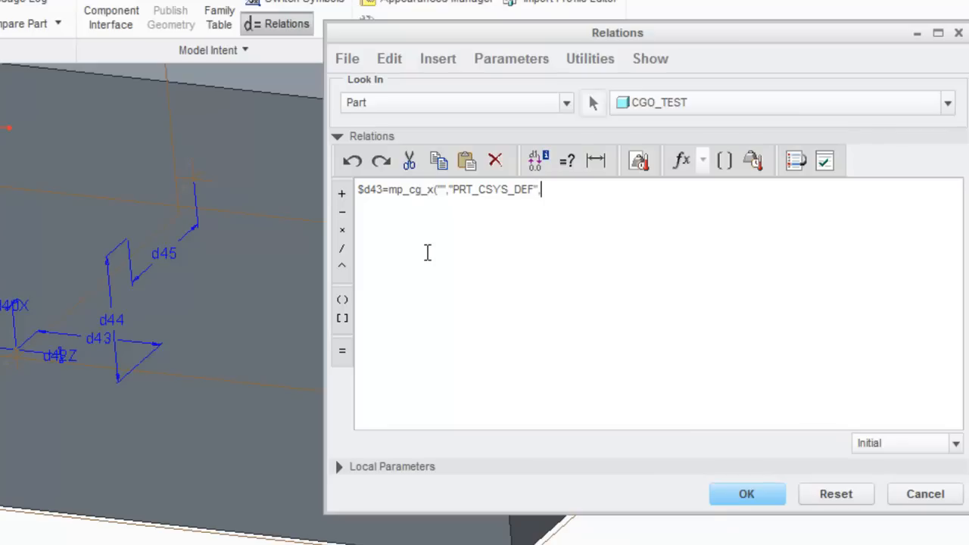
text(,""))
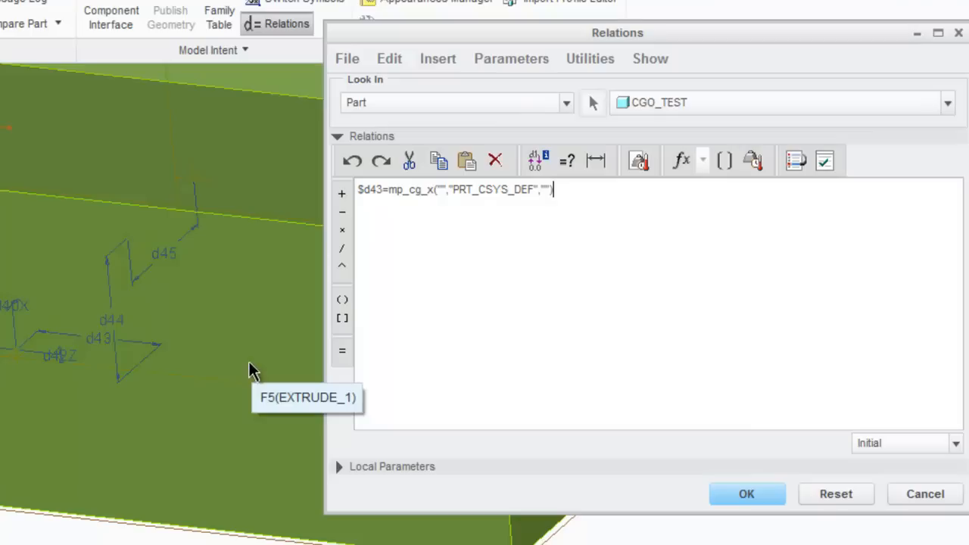
mouse_move(490, 202)
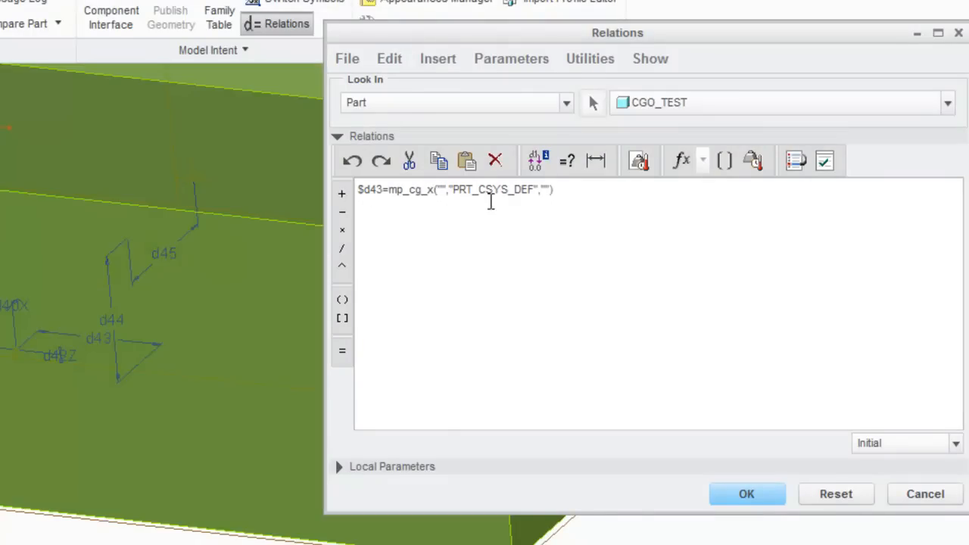
click(552, 189)
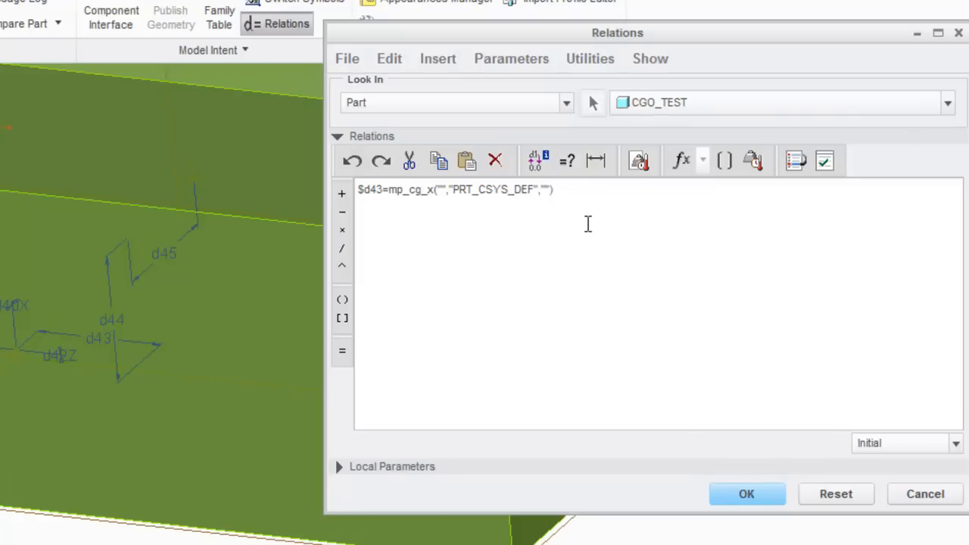
double_click(495, 189)
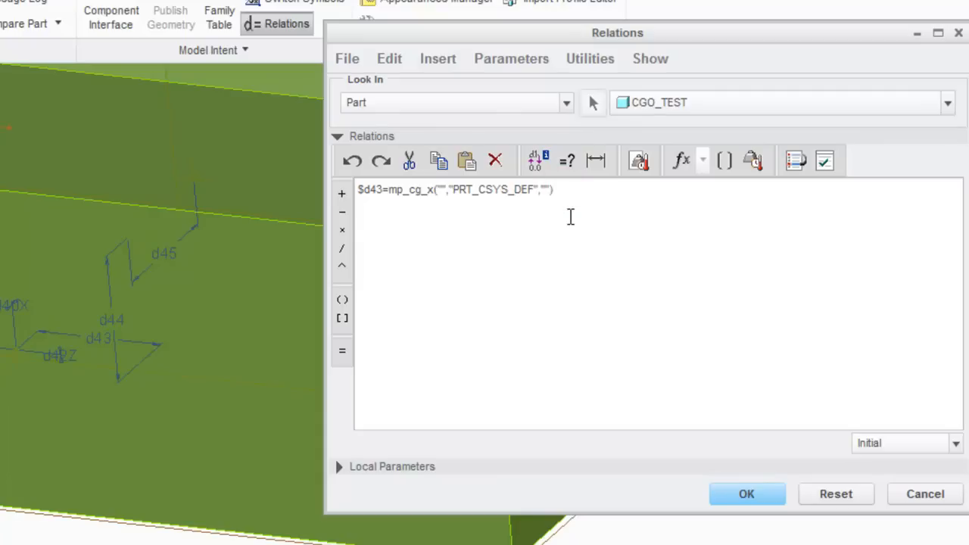
text($)
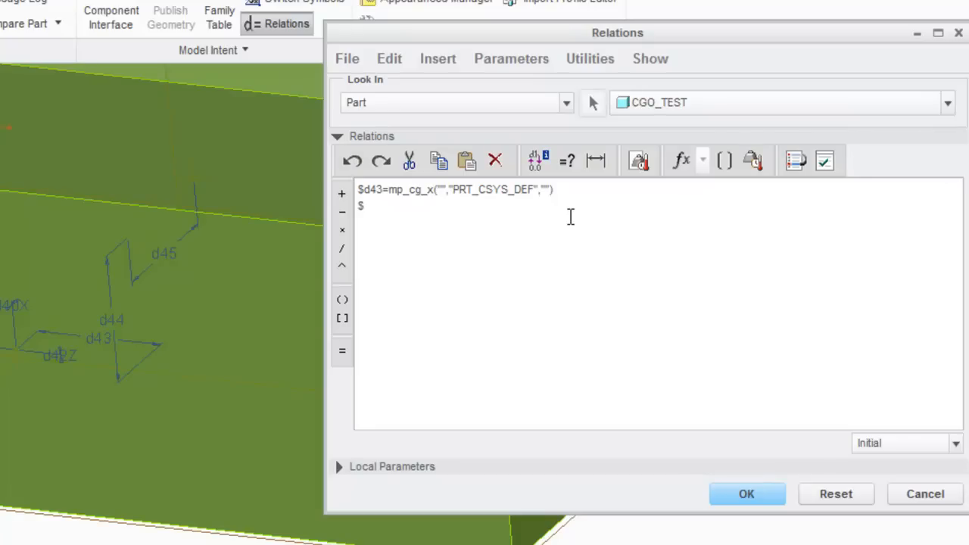
Add relation $d44=mp_cg_y("","PRT_CSYS_DEF","") for the Y center of gravity.
text(d4)
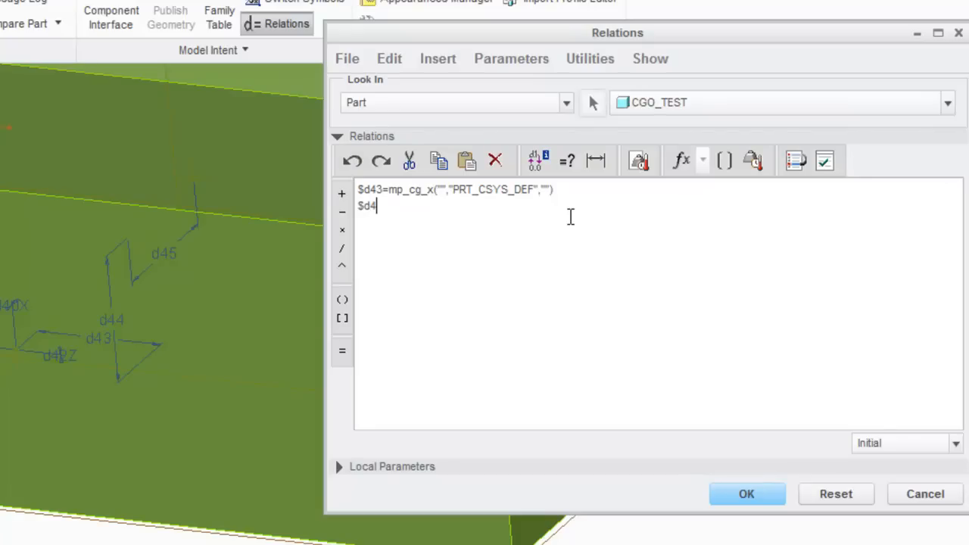
text(4=)
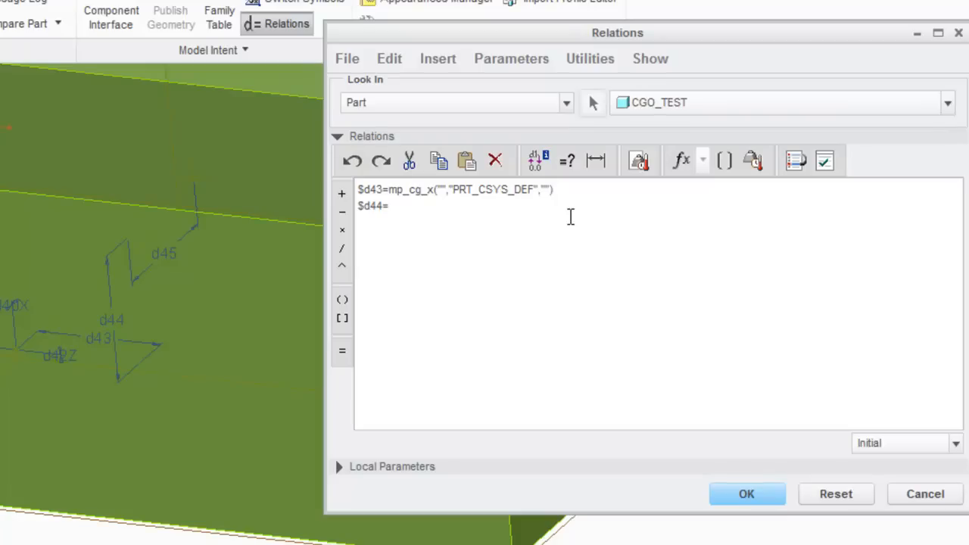
text(mp_cg)
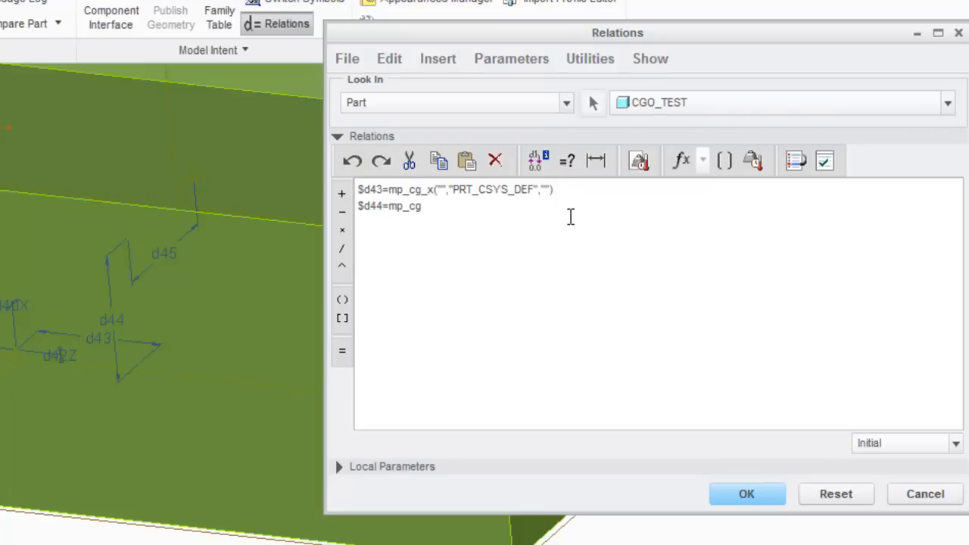
text(_y("","PRT_CSYS_DEF",""))
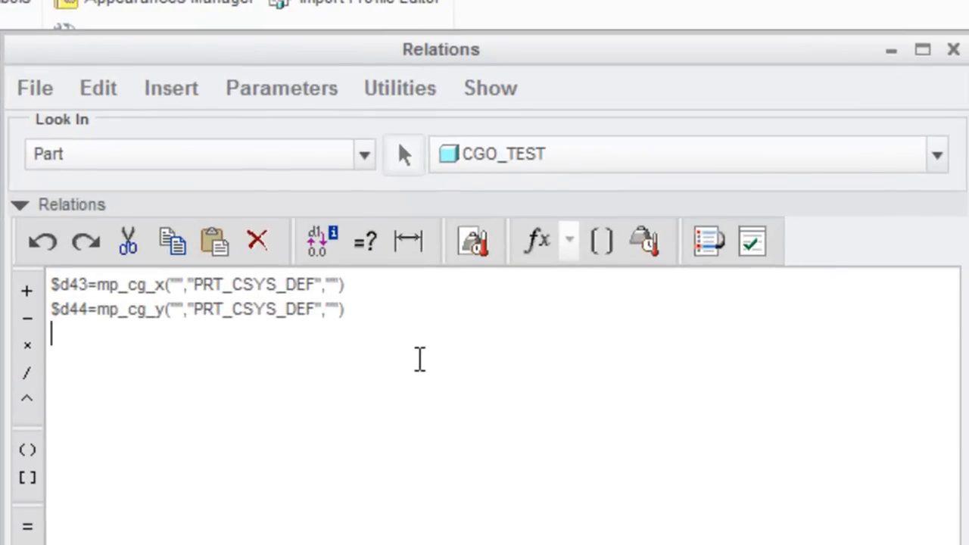
Add relation $d45=mp_cg_z("","PRT_CSYS_DEF","") for the Z center of gravity.
text($d4)
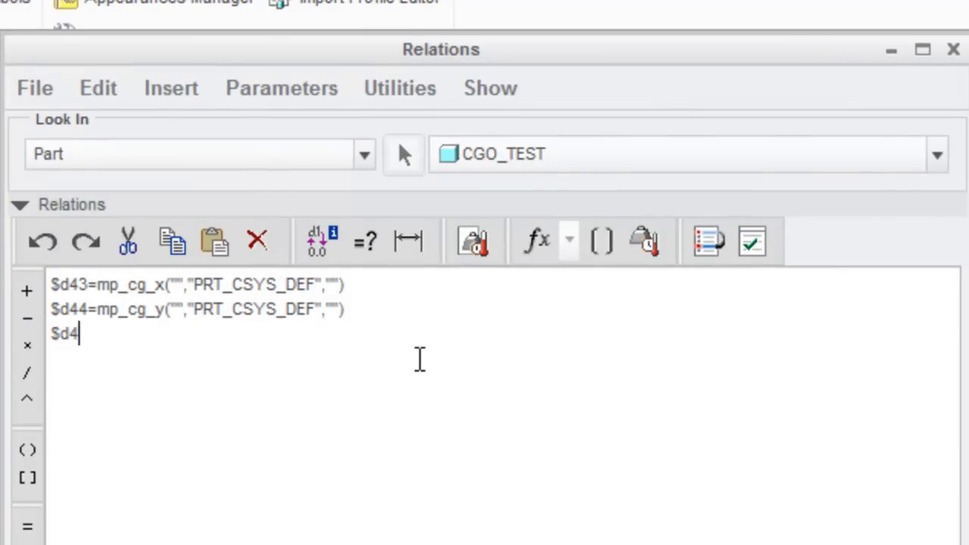
text(5=)
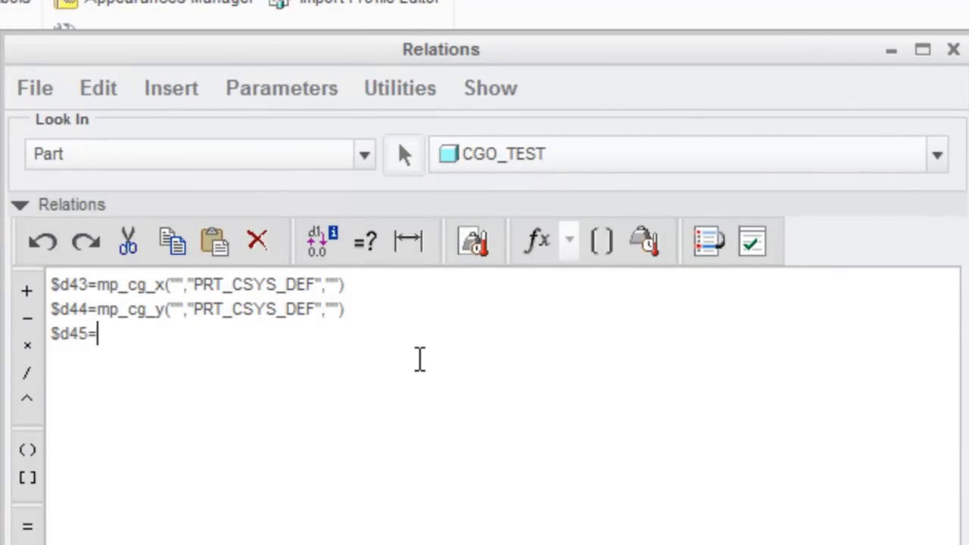
text(mp_cg)
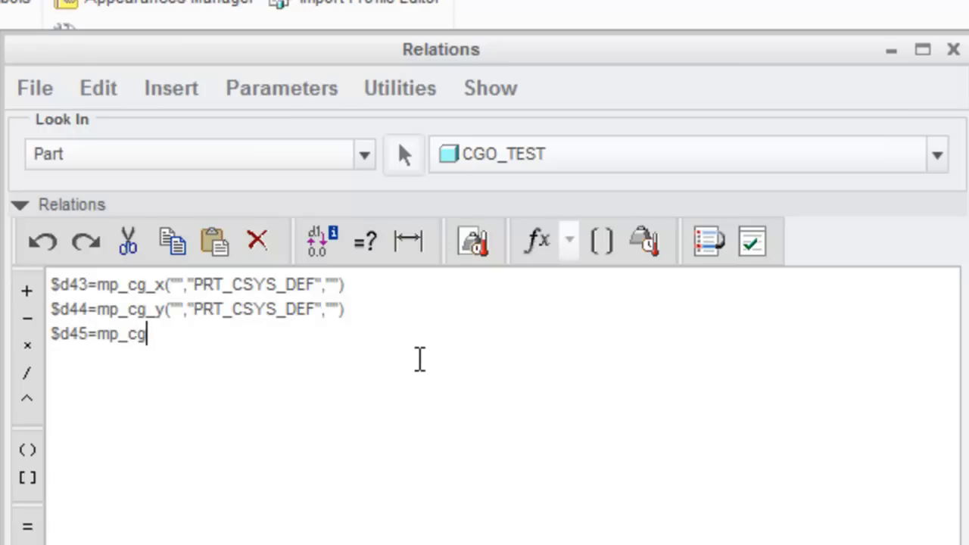
text(_z)
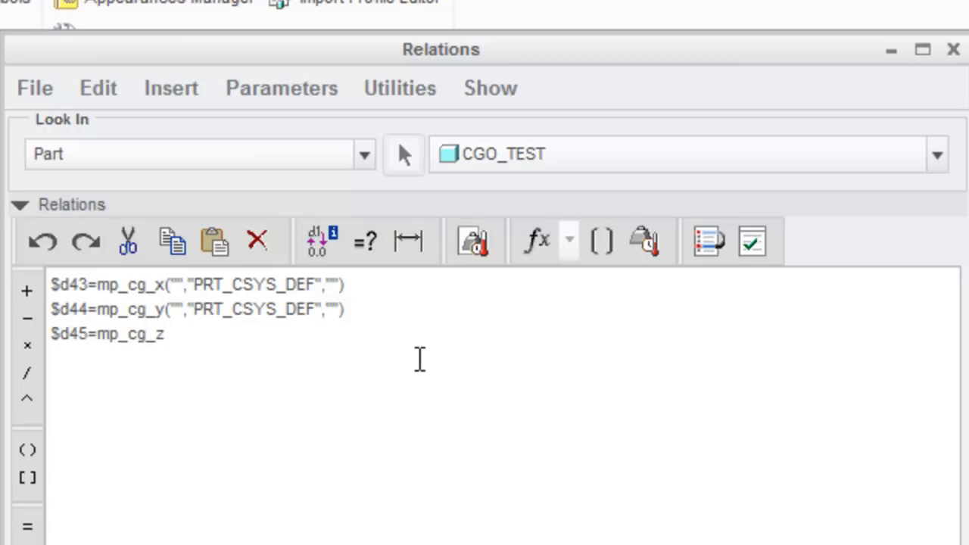
text(("","PRT_CSYS_DEF",""))
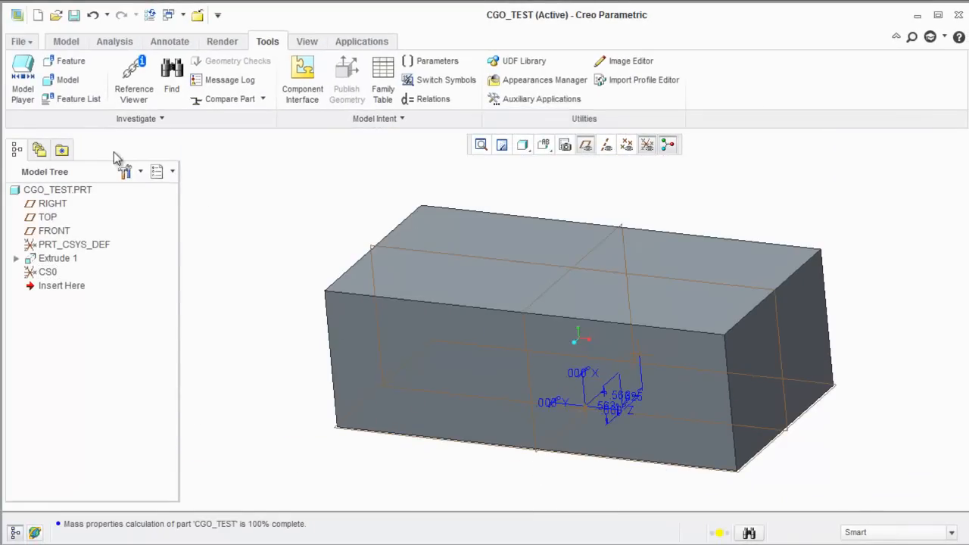
Regenerate CGO_TEST, then select CS0 and orbit to see it inside the block.
click(66, 41)
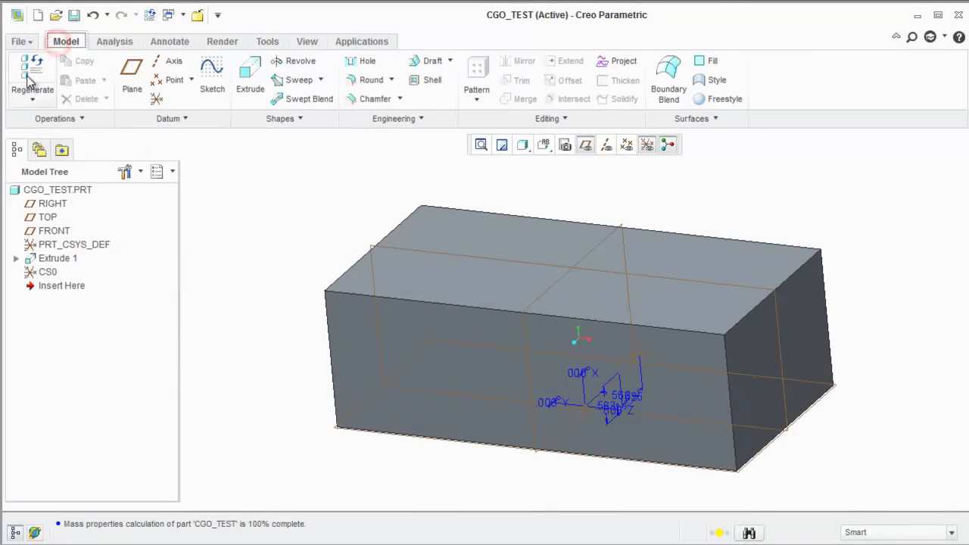
click(31, 76)
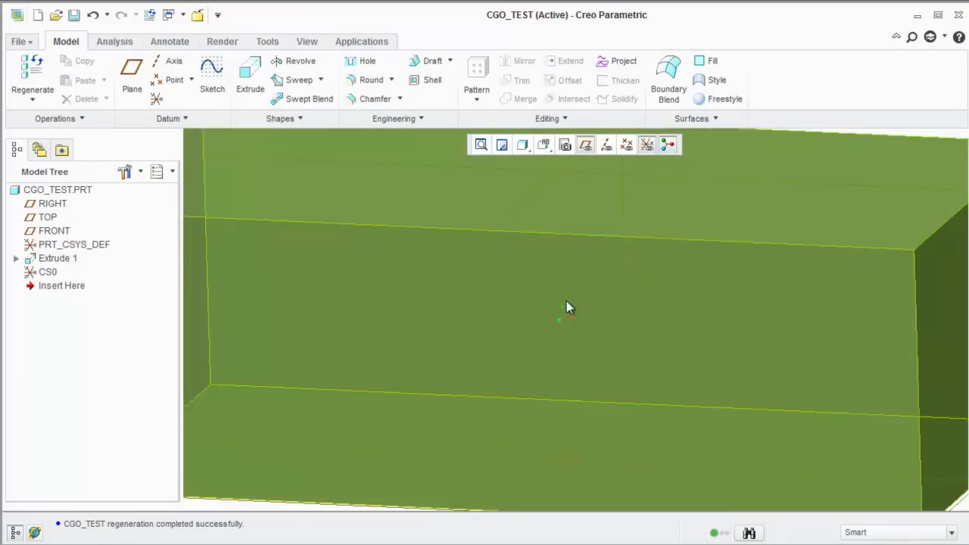
click(47, 271)
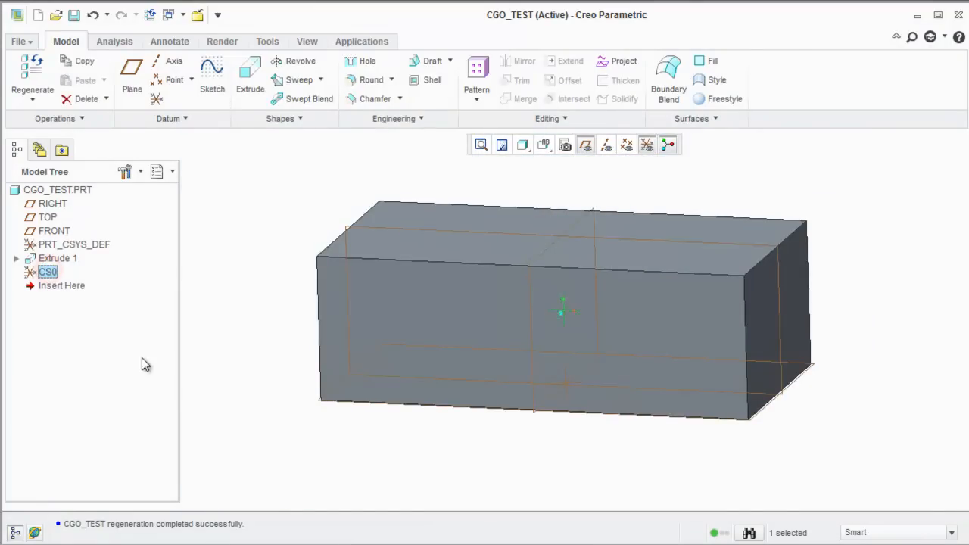
drag(564, 310, 442, 462)
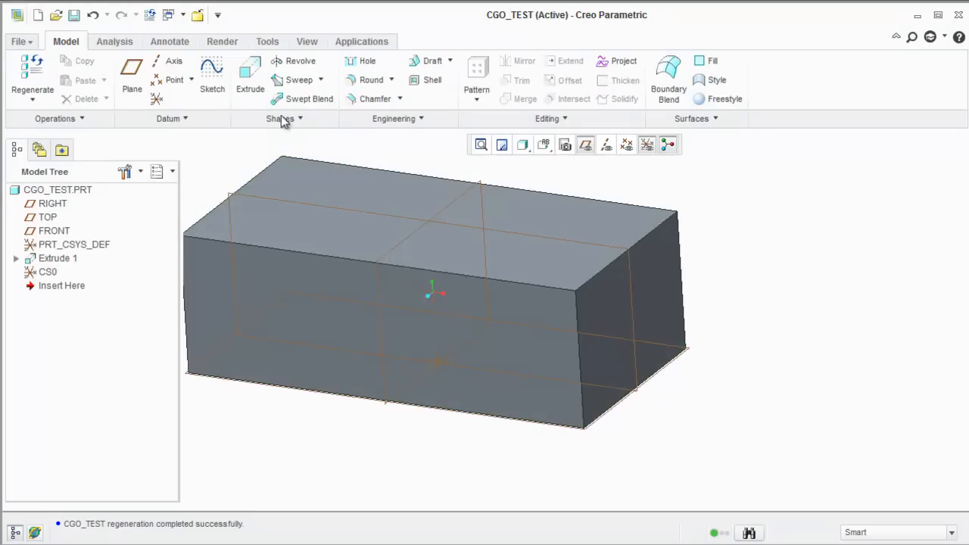
Extrude a rectangle sketched on the block's end face to about 6.063 depth.
click(249, 76)
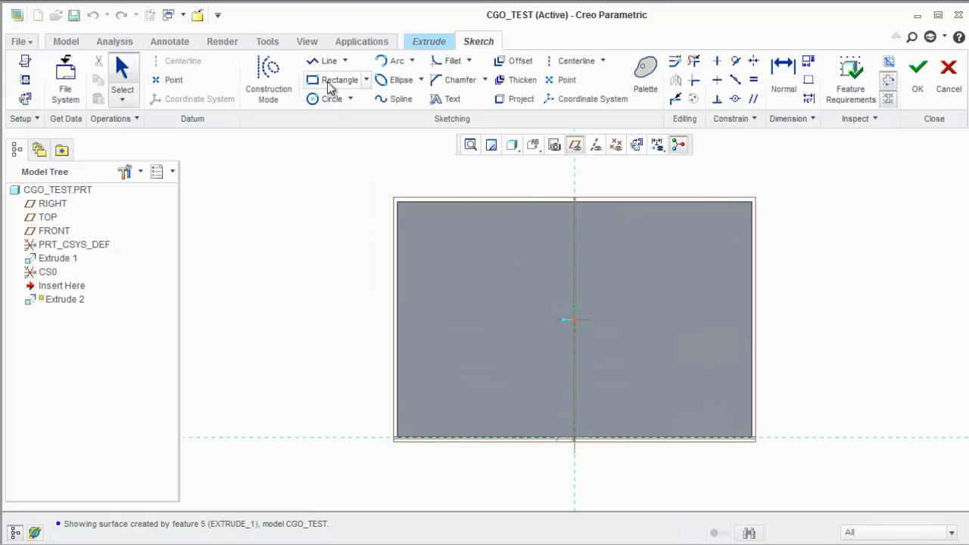
drag(453, 241, 685, 403)
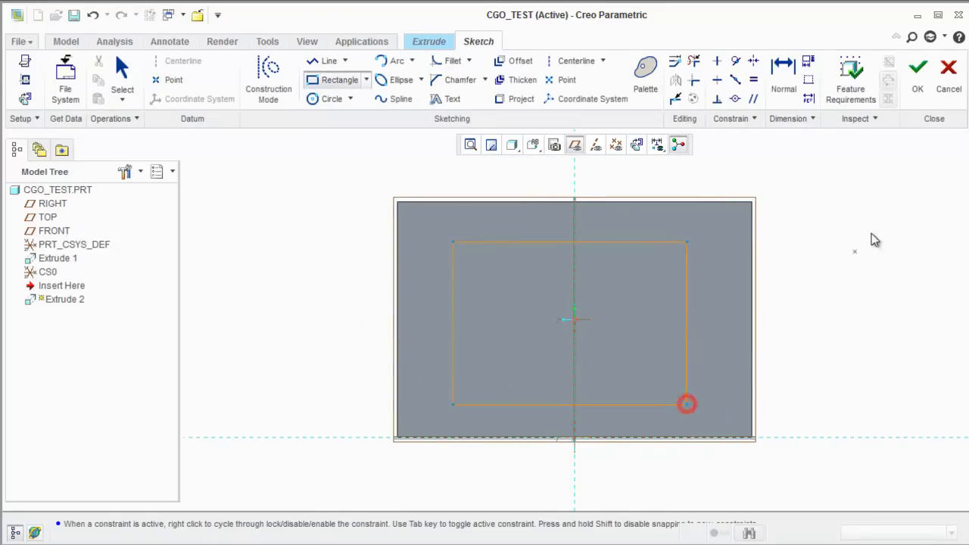
click(917, 66)
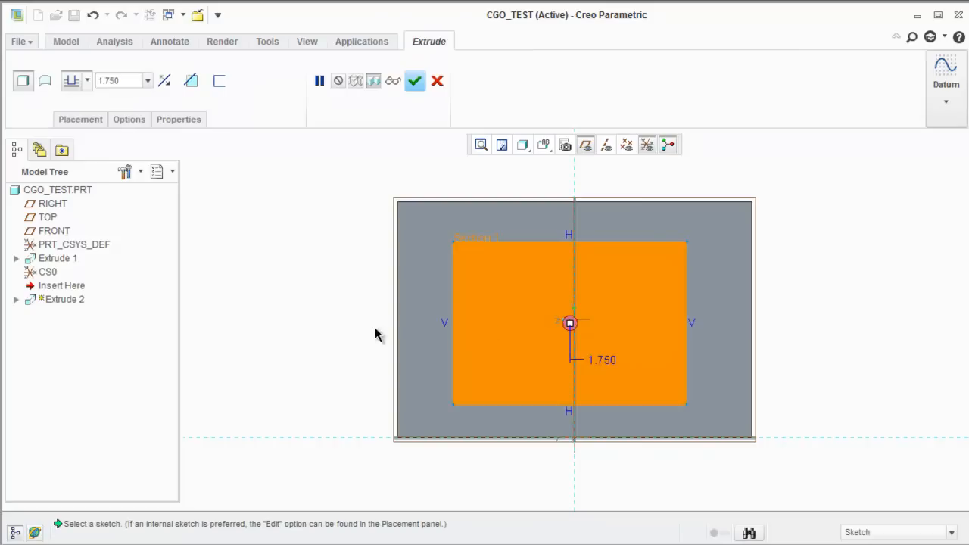
drag(570, 323, 681, 386)
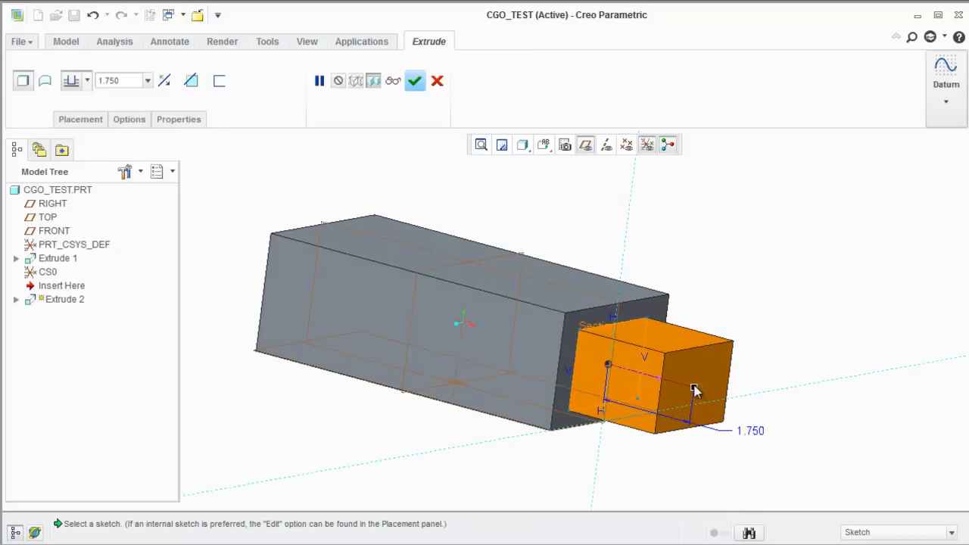
drag(695, 391, 906, 444)
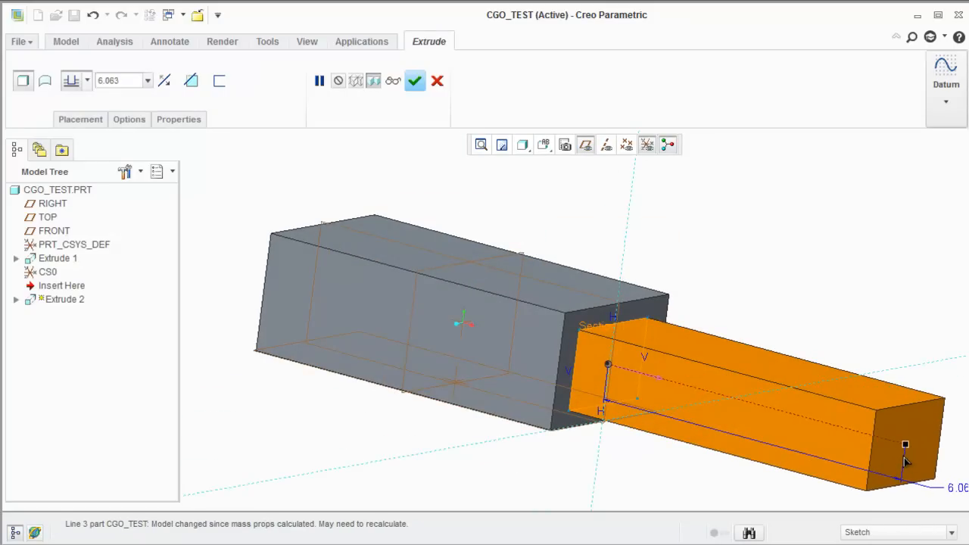
click(414, 80)
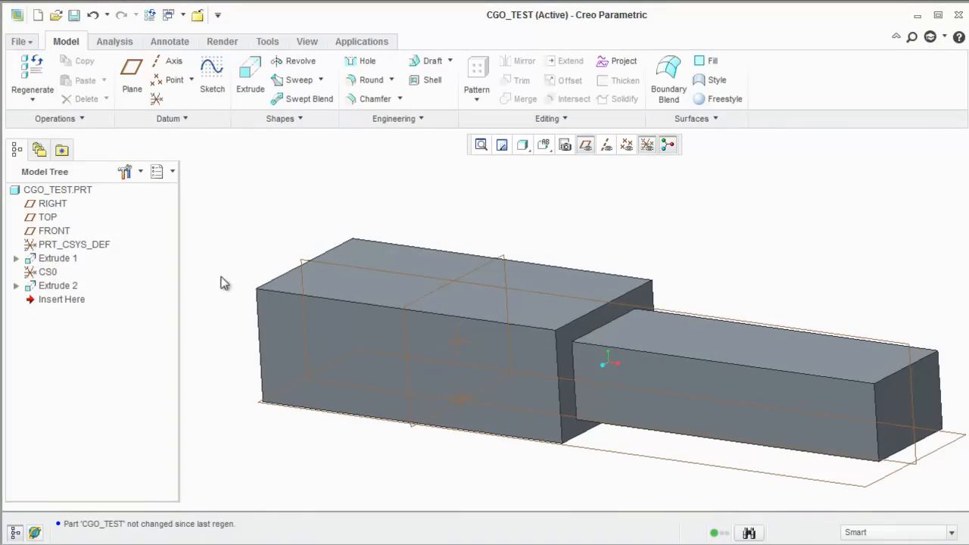
mouse_move(62, 276)
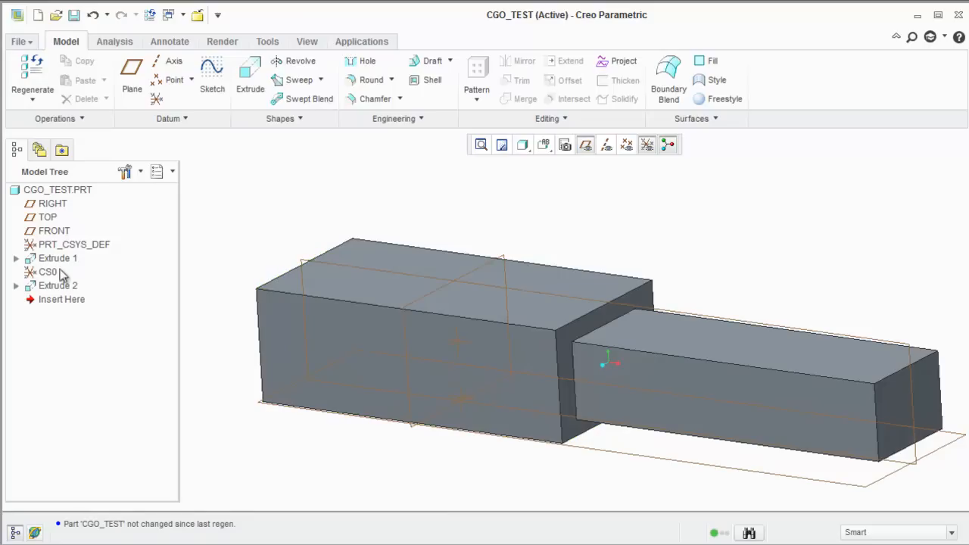
Generate a new mass properties report giving center of gravity near X 1.896, Y 0.991, Z 0.012.
click(19, 41)
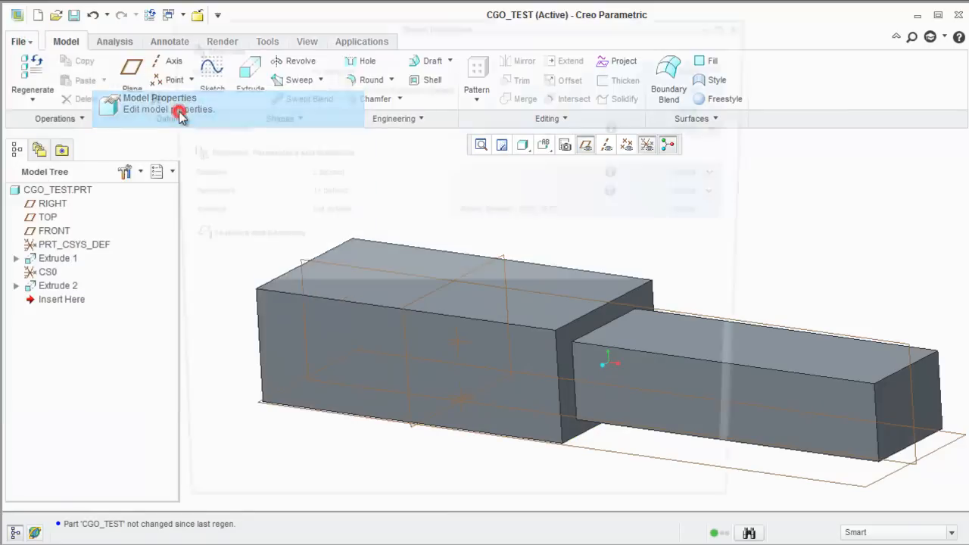
click(159, 98)
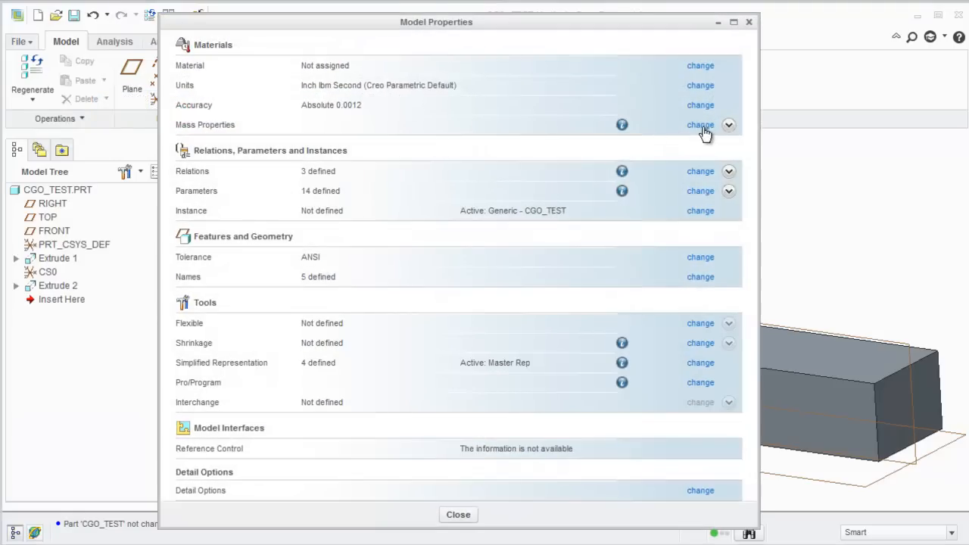
click(700, 125)
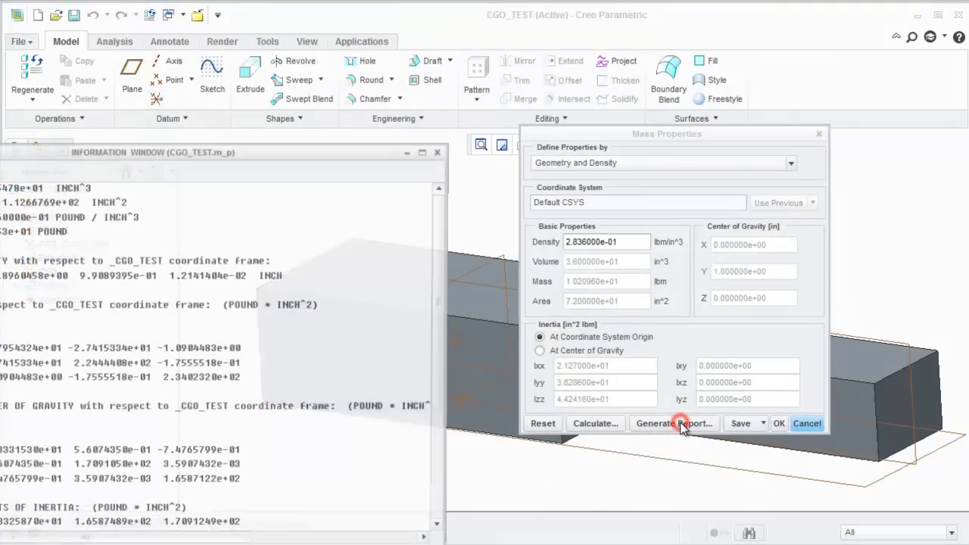
click(672, 423)
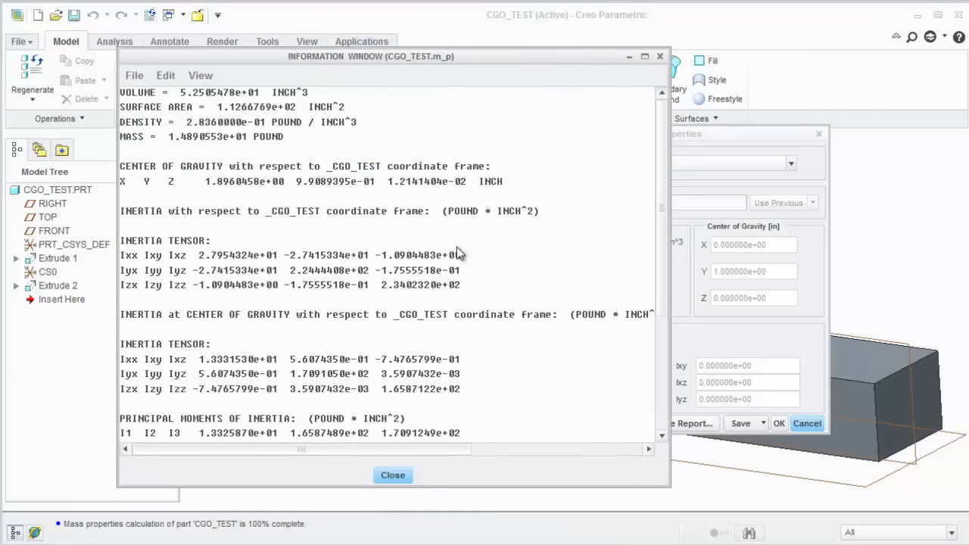
click(392, 475)
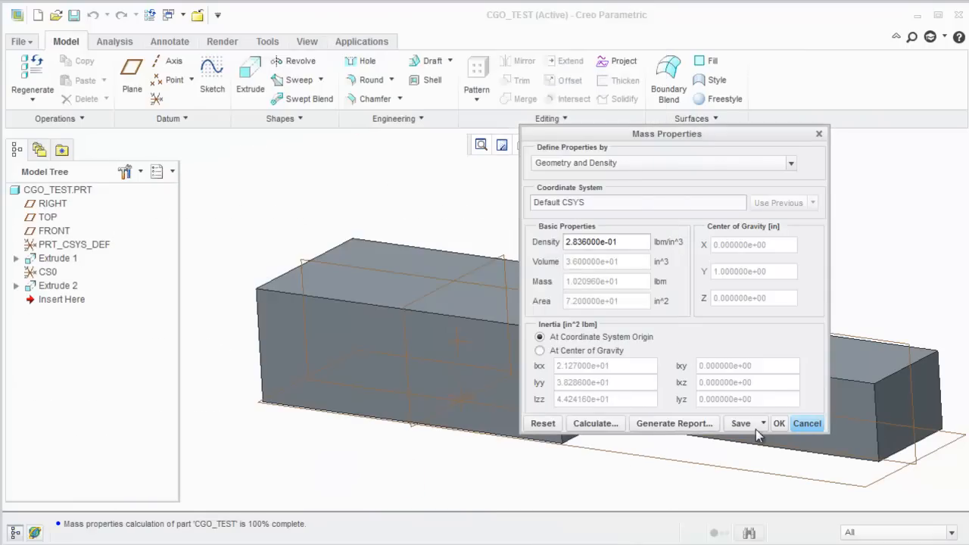
click(778, 423)
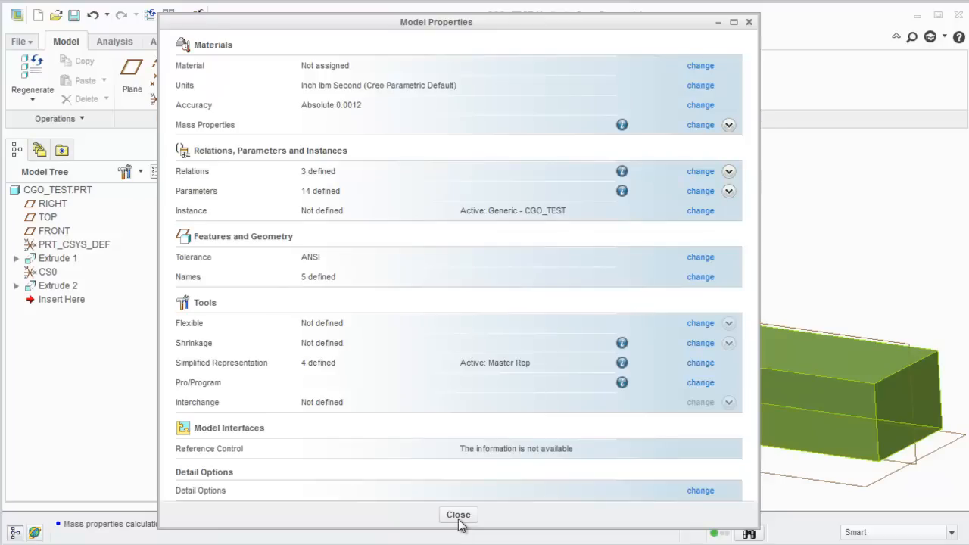
click(458, 514)
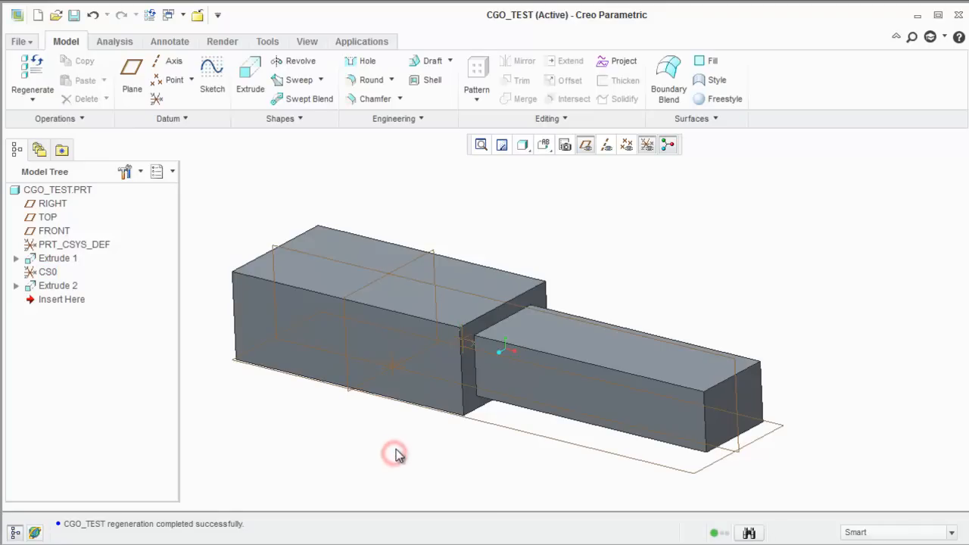
Orbit the model to inspect CS0 at the two-block part's new center of gravity.
drag(397, 454, 428, 431)
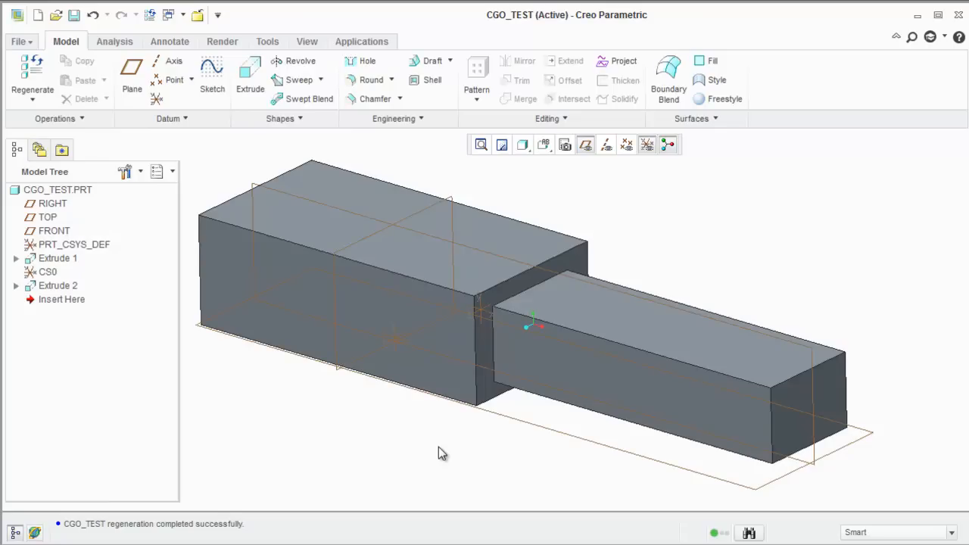
mouse_move(429, 452)
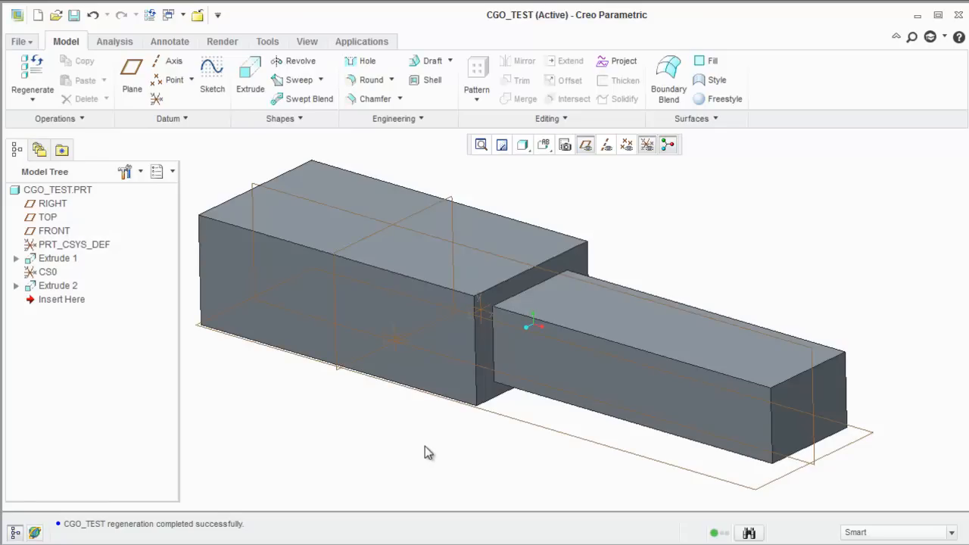
mouse_move(416, 449)
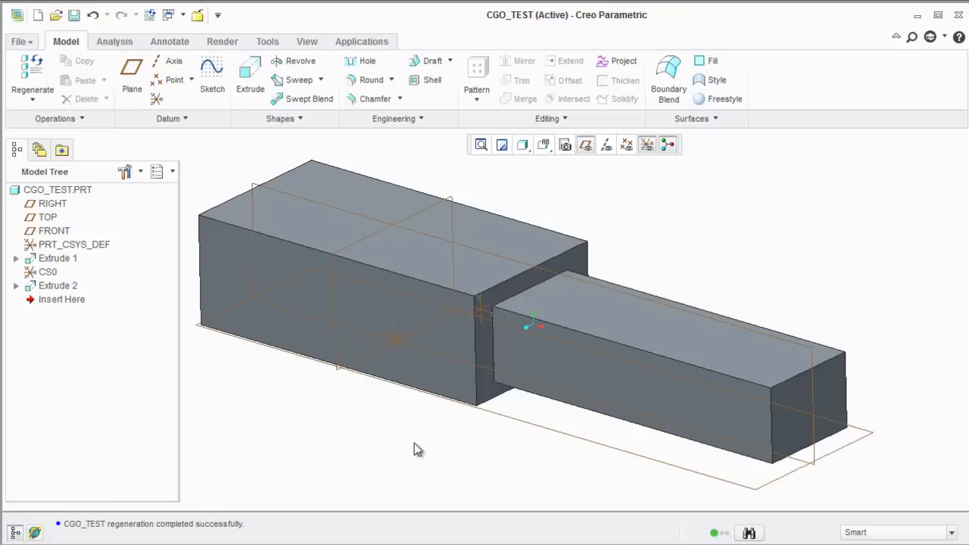